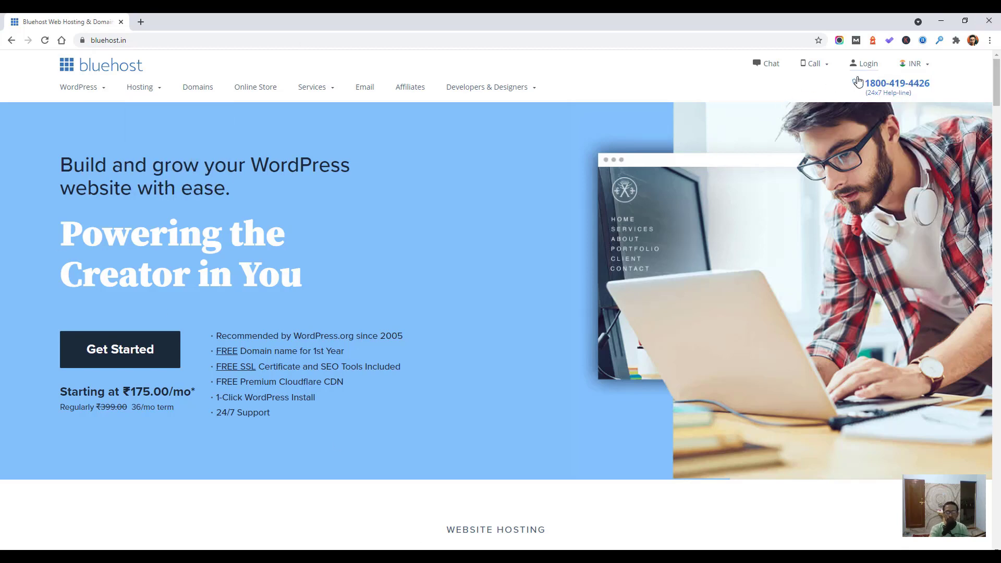
- Sign in to Bluehost, go to My Sites and manage the My Website Name site
left_click(867, 64)
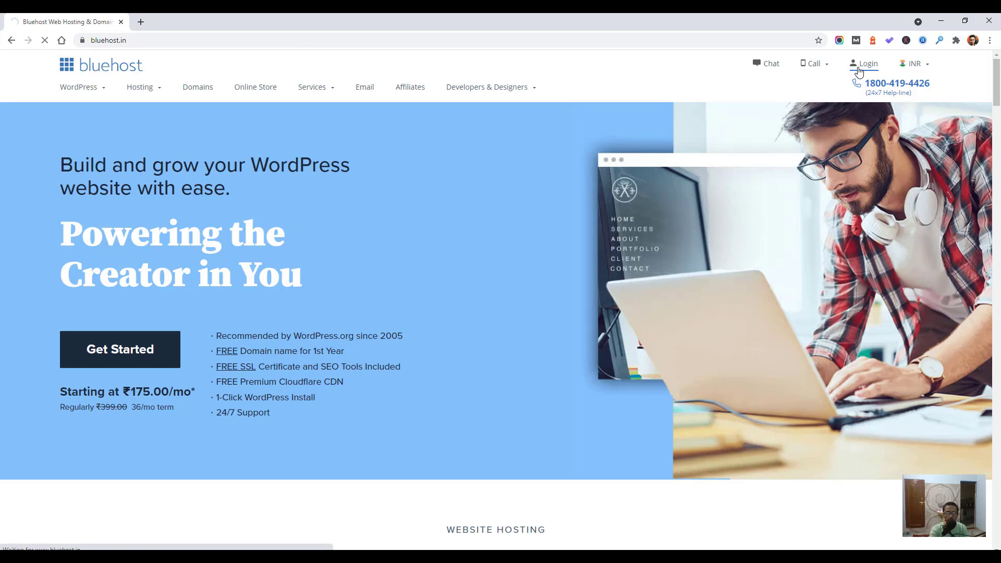
left_click(868, 64)
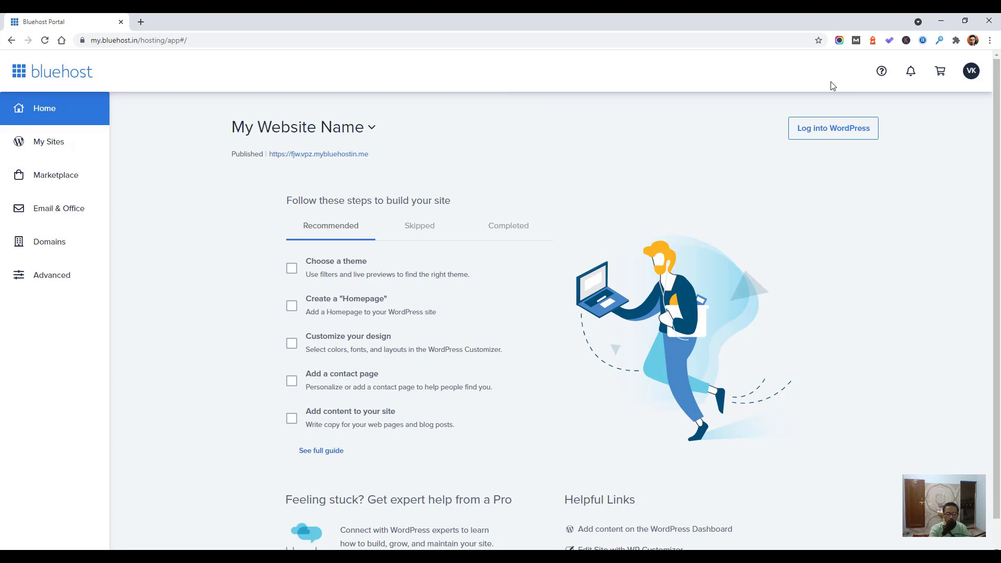
mouse_move(3, 331)
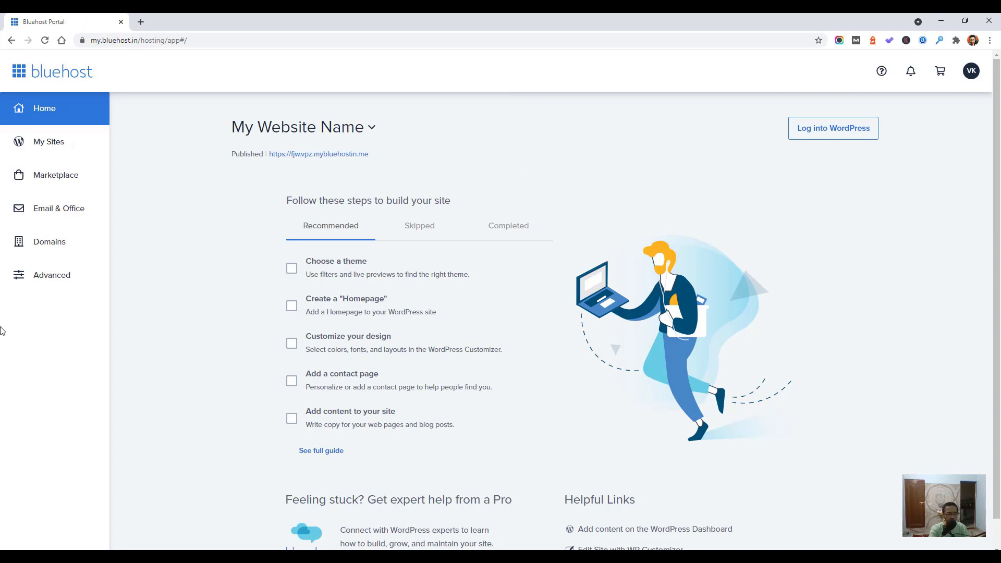
left_click(49, 141)
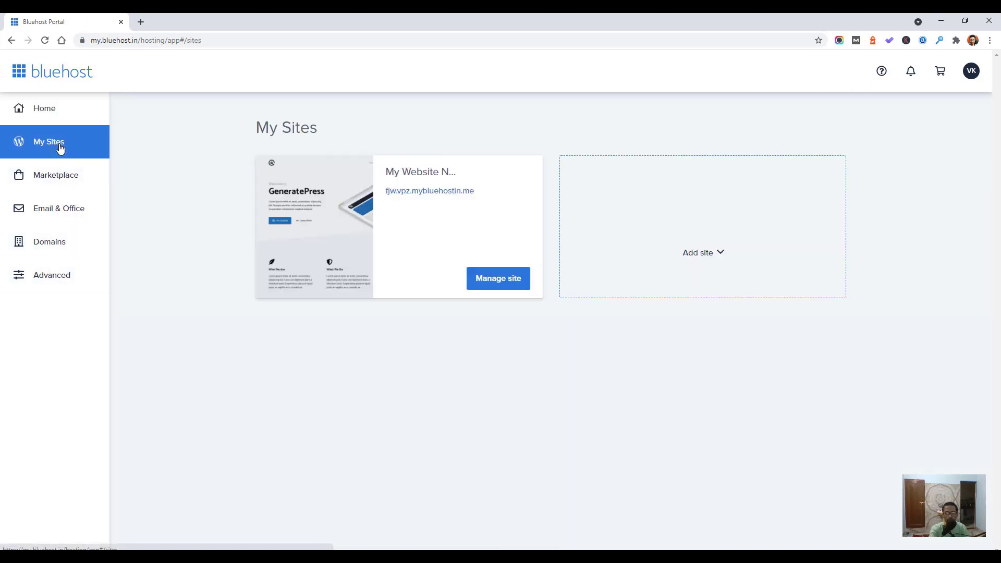
mouse_move(399, 343)
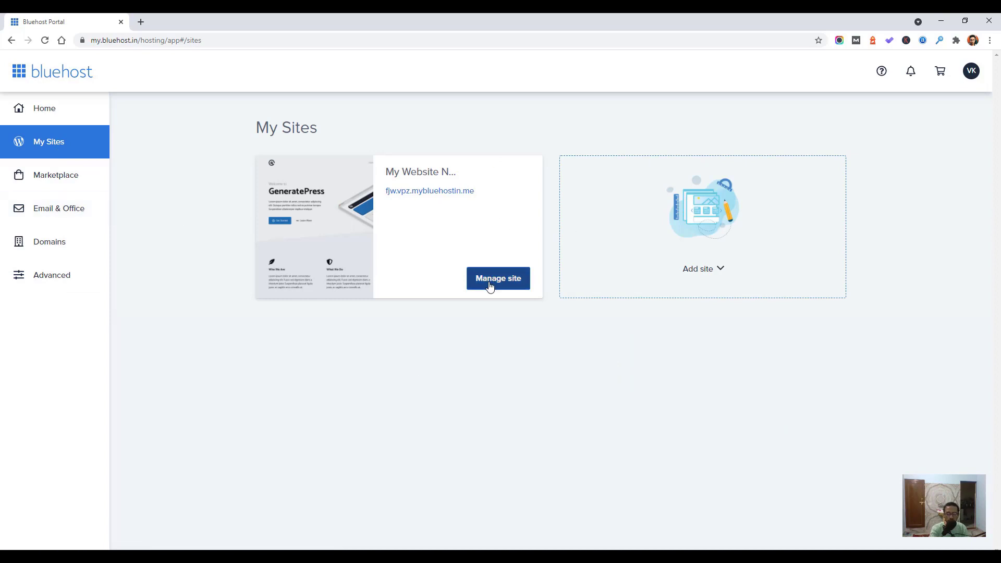
left_click(498, 278)
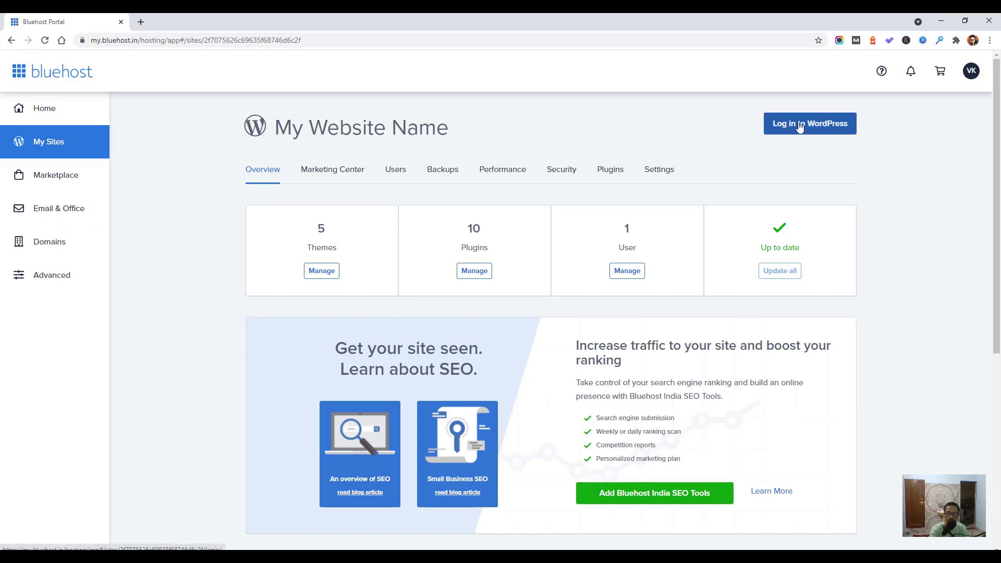
- Log in to WordPress for the site and switch to the new loading tab
left_click(810, 123)
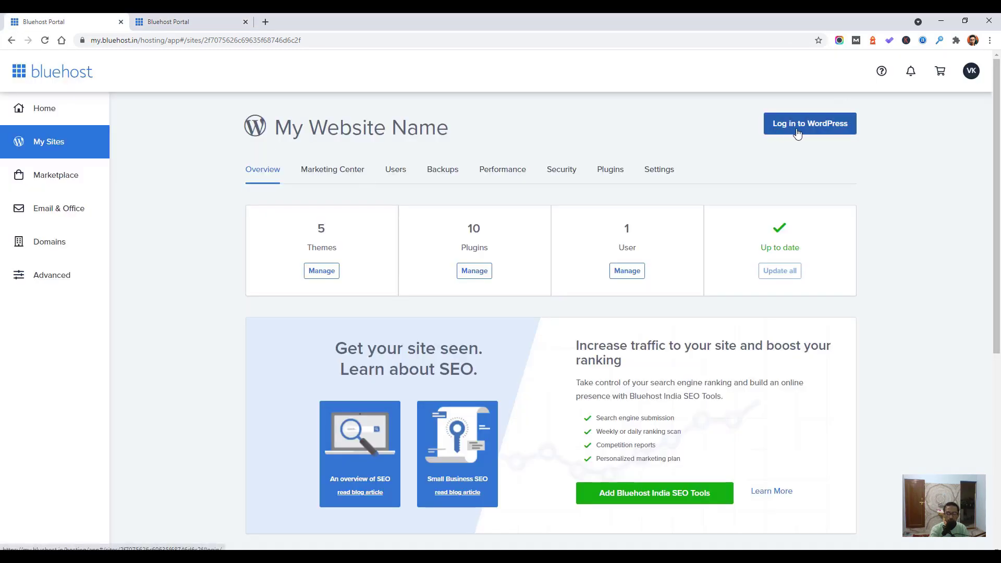
mouse_move(826, 135)
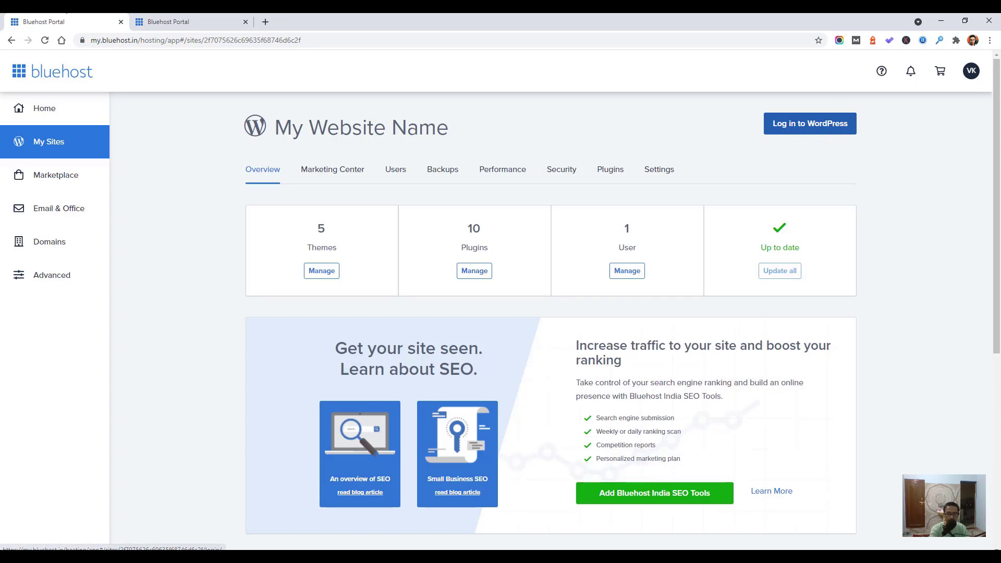
left_click(809, 123)
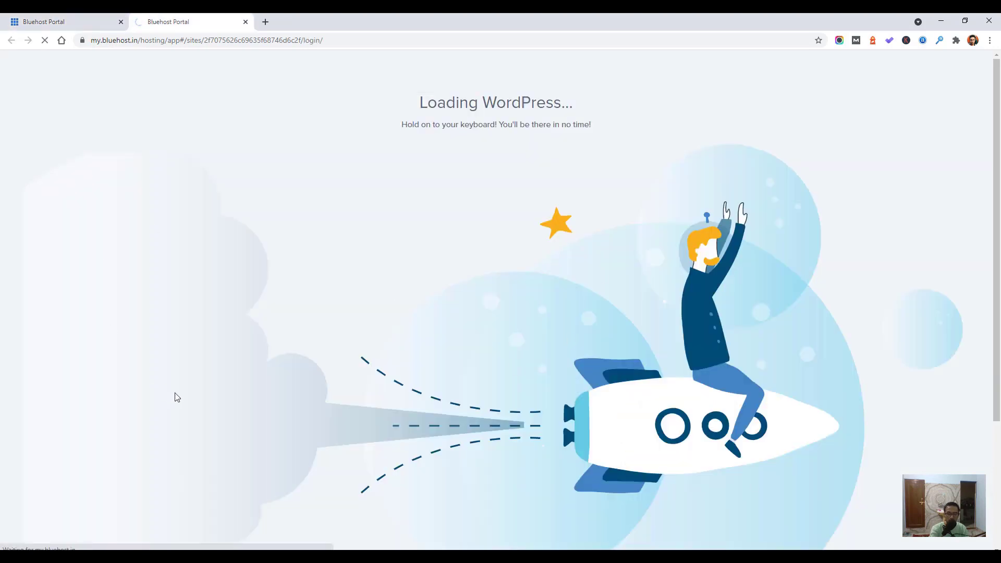
mouse_move(206, 409)
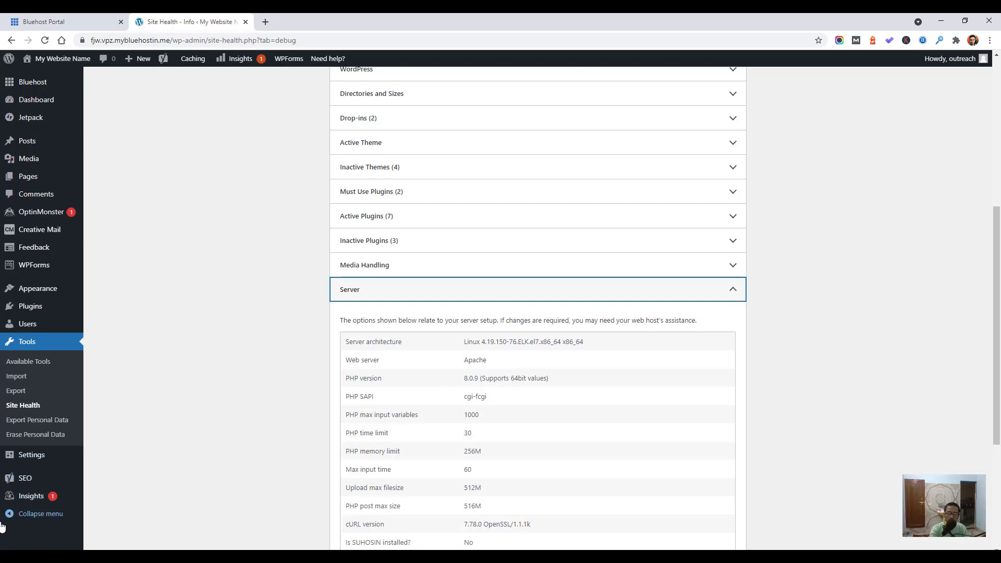
mouse_move(419, 397)
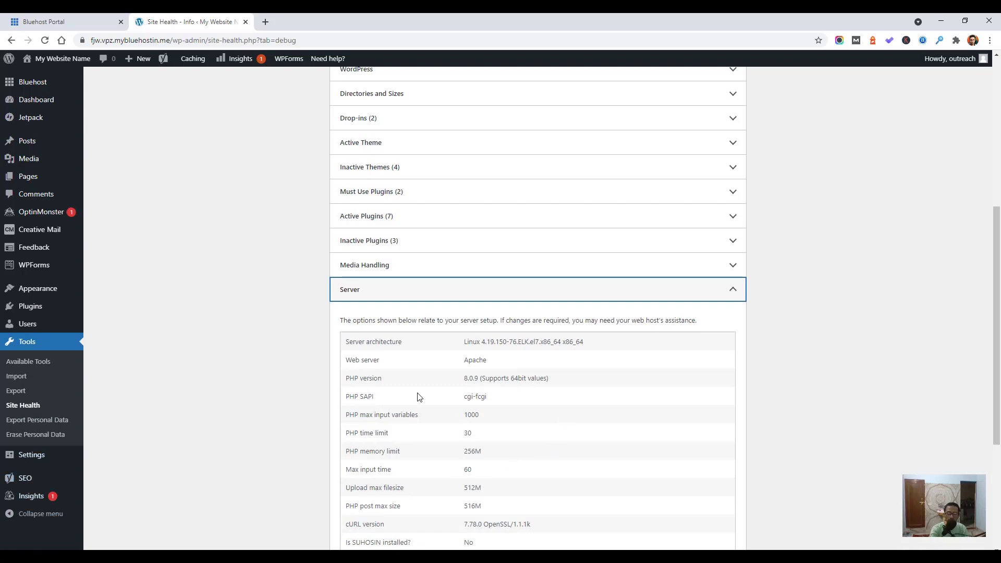
double_click(475, 359)
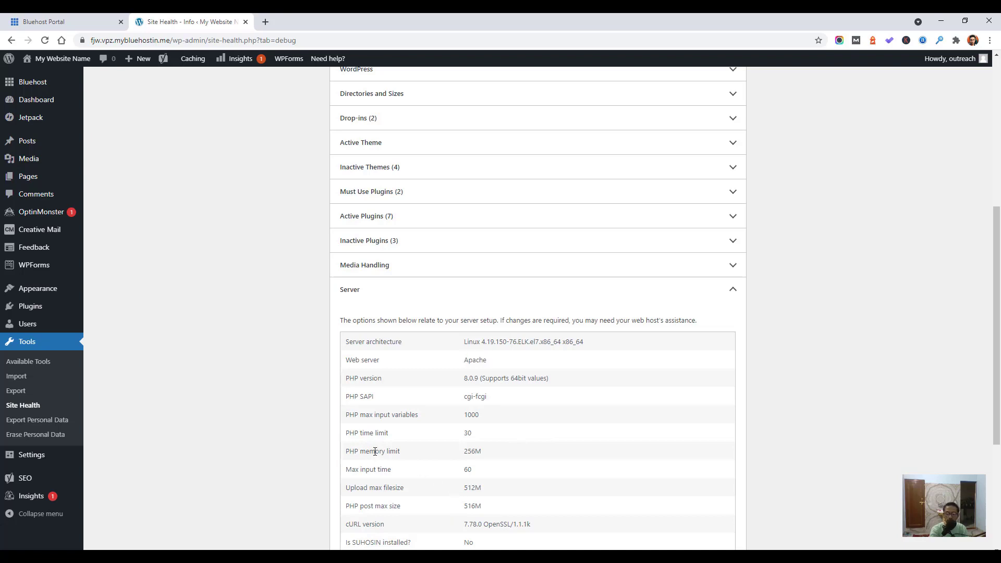
double_click(372, 451)
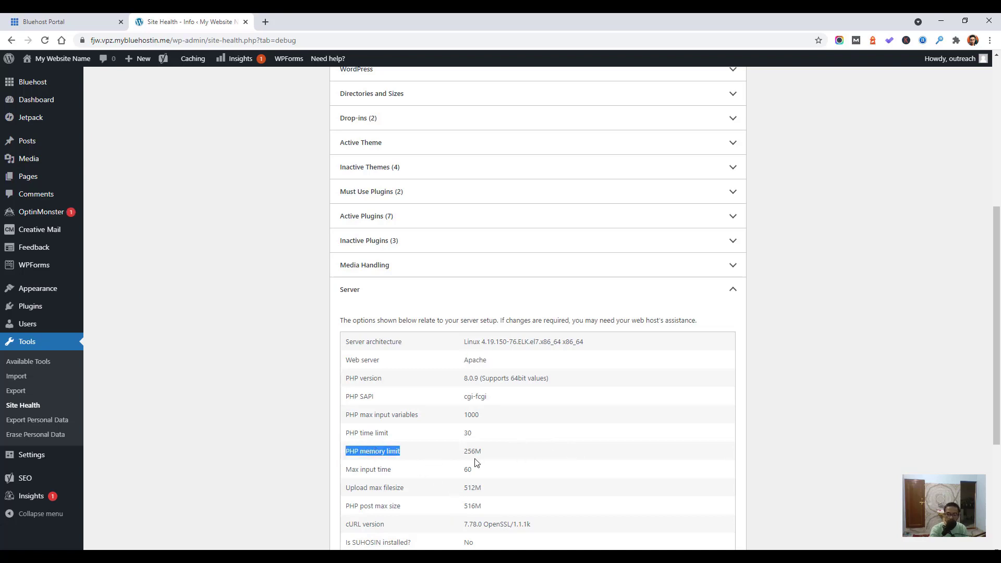
mouse_move(468, 433)
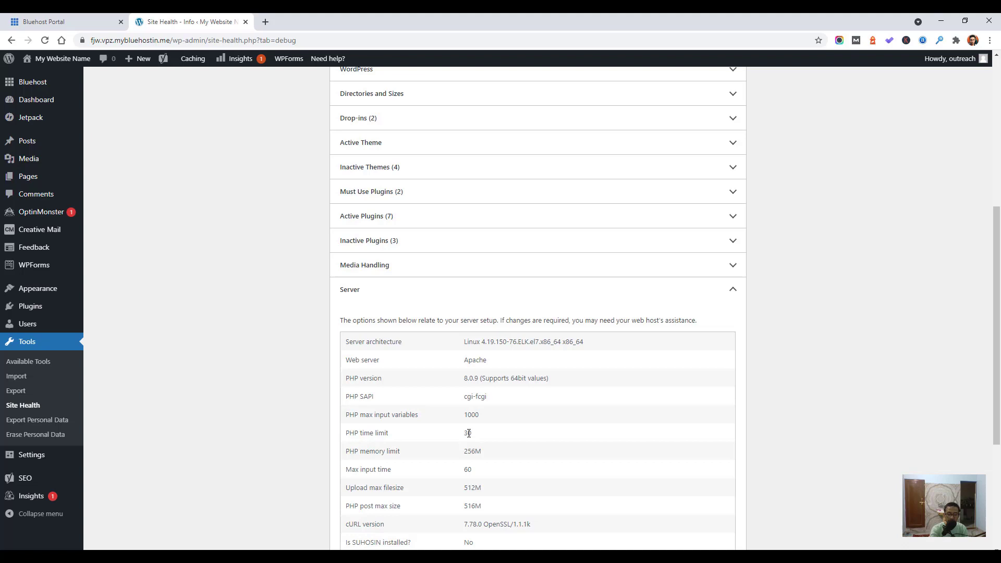
mouse_move(485, 490)
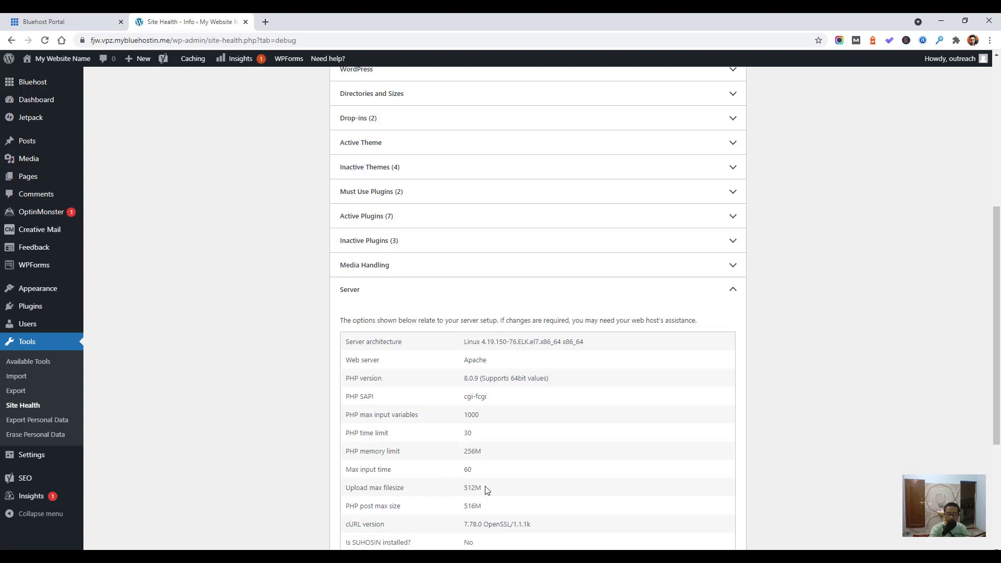
mouse_move(382, 509)
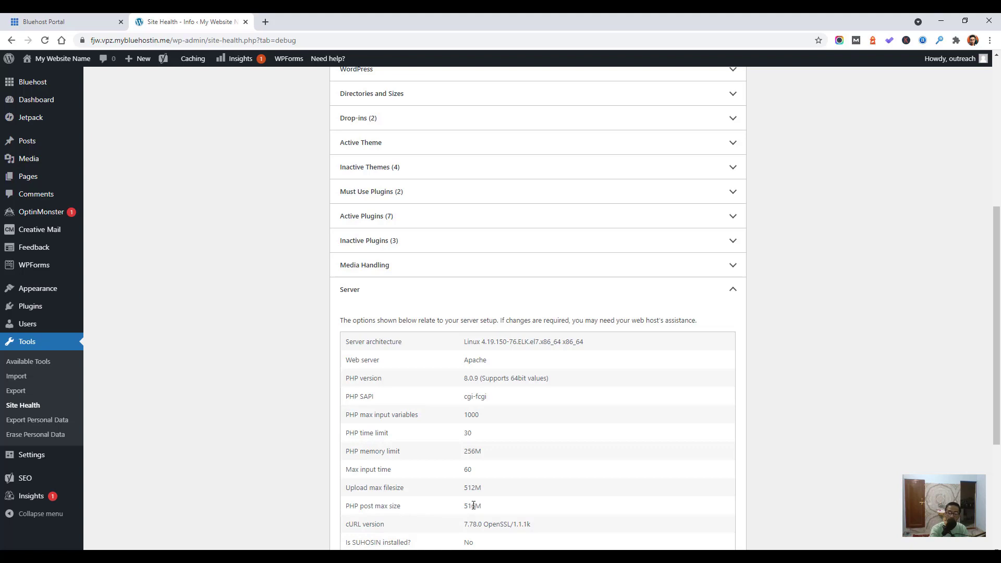
double_click(473, 506)
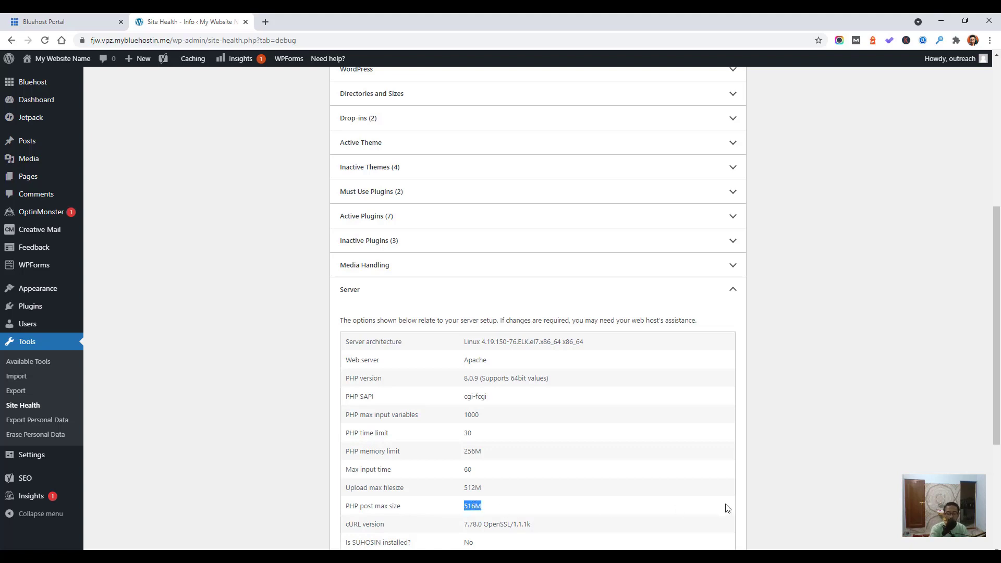
mouse_move(456, 525)
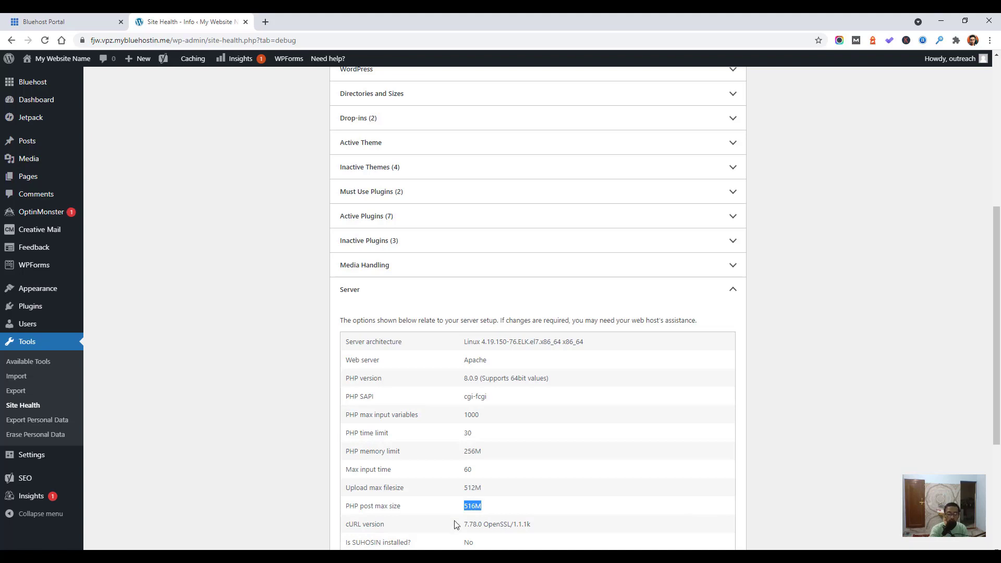
mouse_move(535, 389)
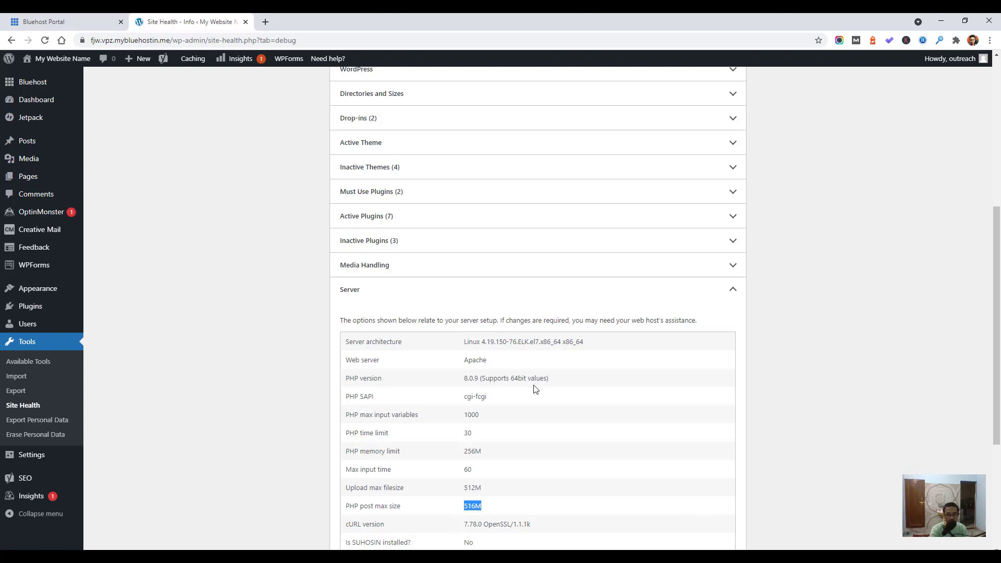
scroll("down", 3)
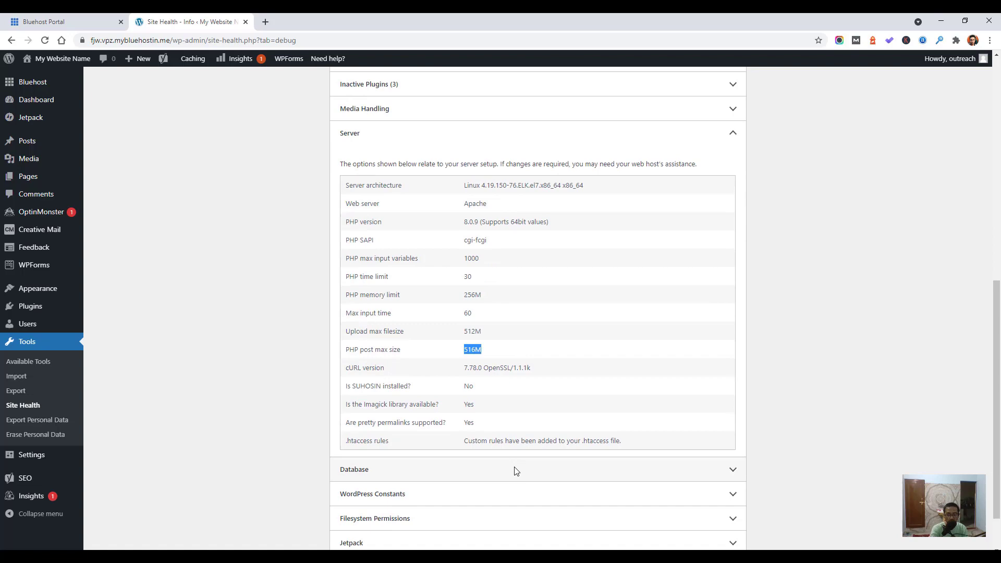
scroll("down", 3)
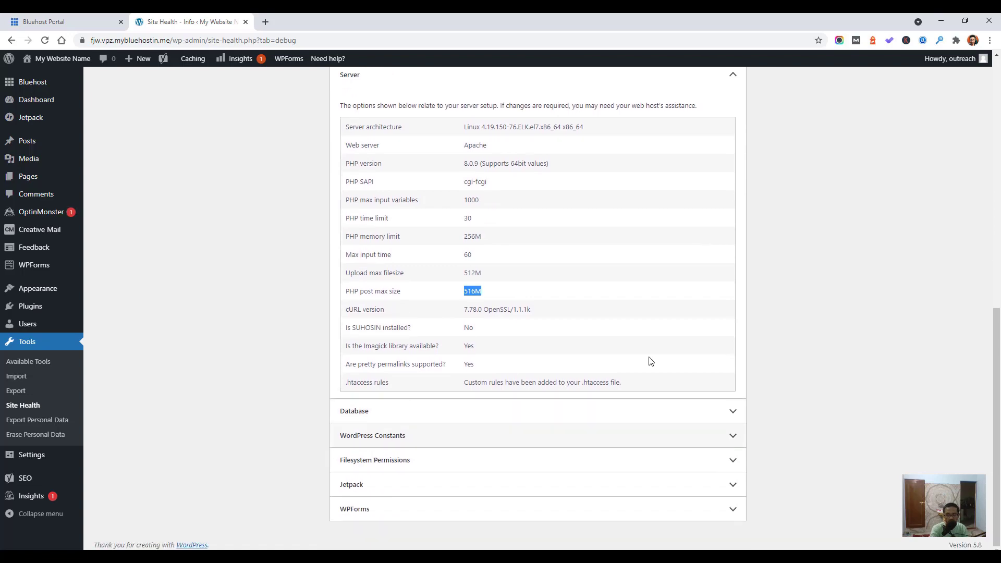
scroll("up", 3)
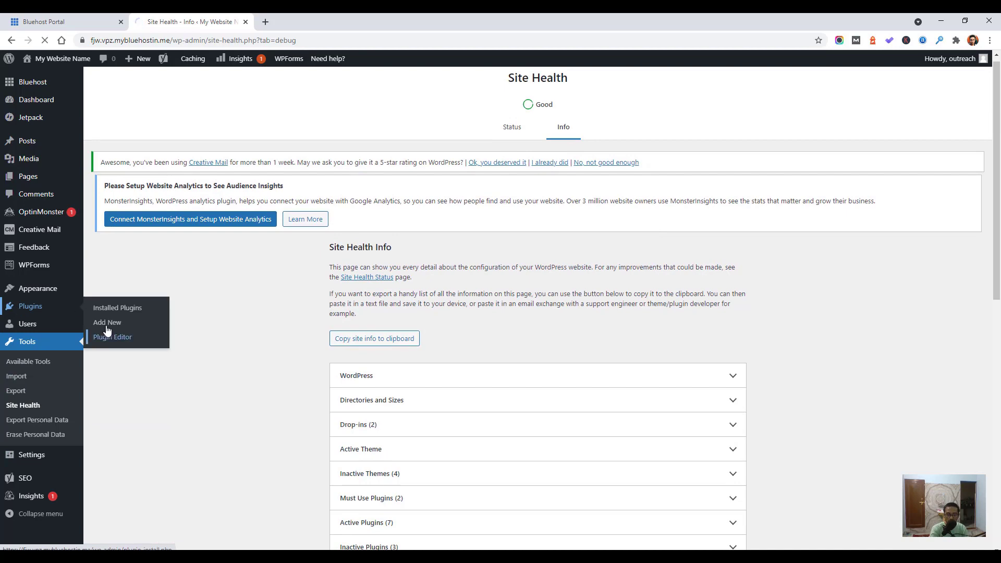
- In UpdraftPlus Backups, reveal the upload area and drop in the Koworkz backup archives
left_click(107, 322)
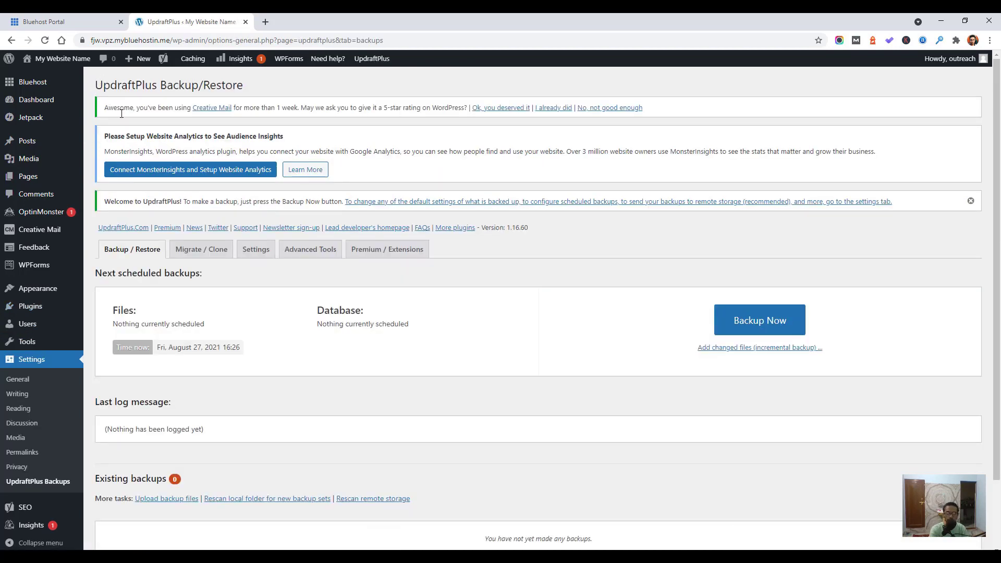
scroll("down", 3)
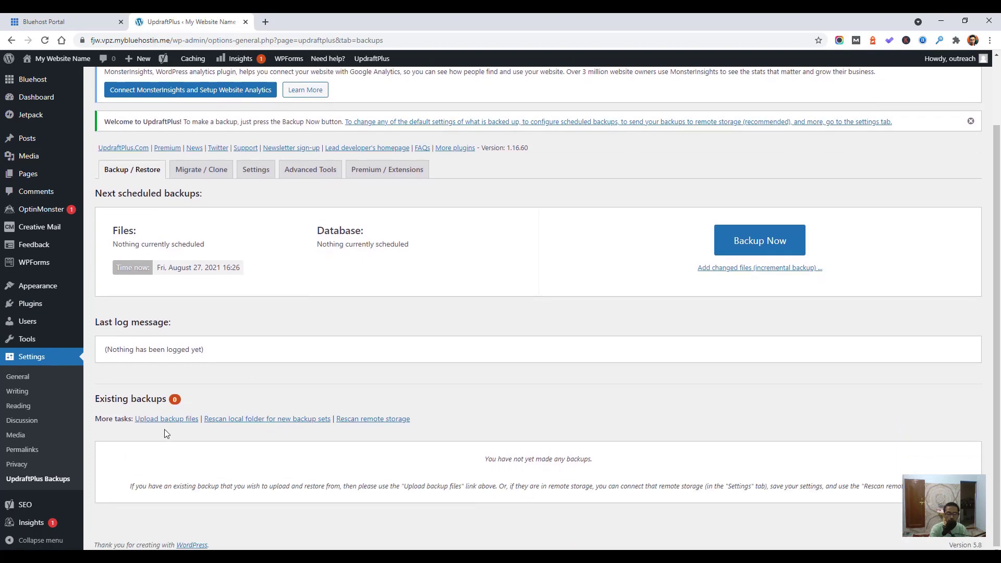
left_click(165, 419)
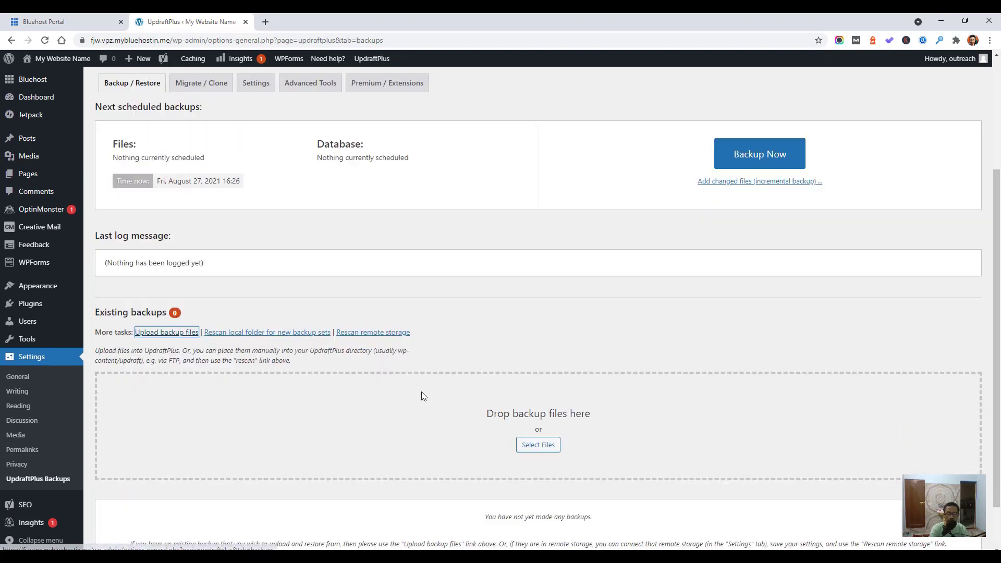
scroll("down", 3)
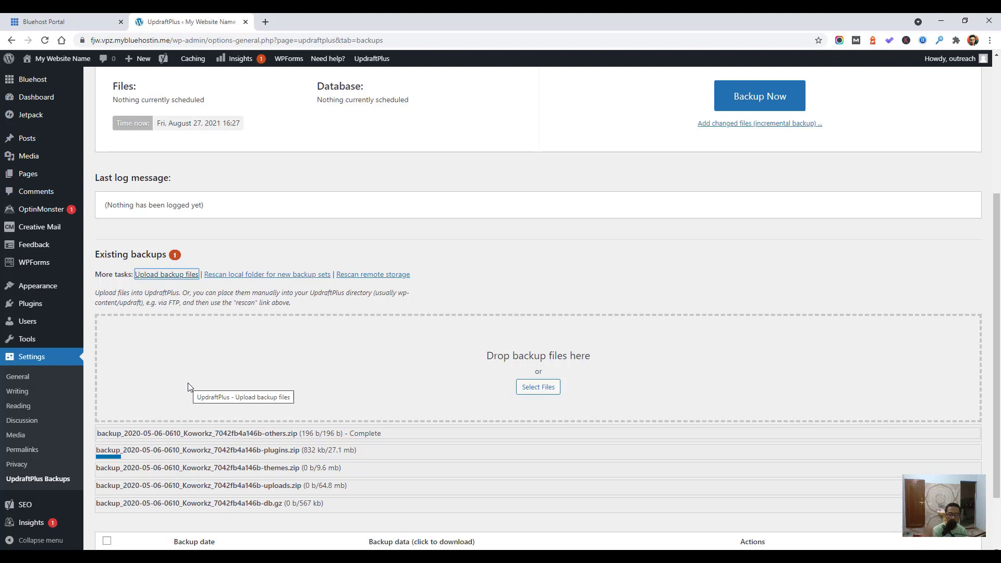
- Start restoring the May 06, 2020 6:10 backup from the existing backups list
scroll("down", 3)
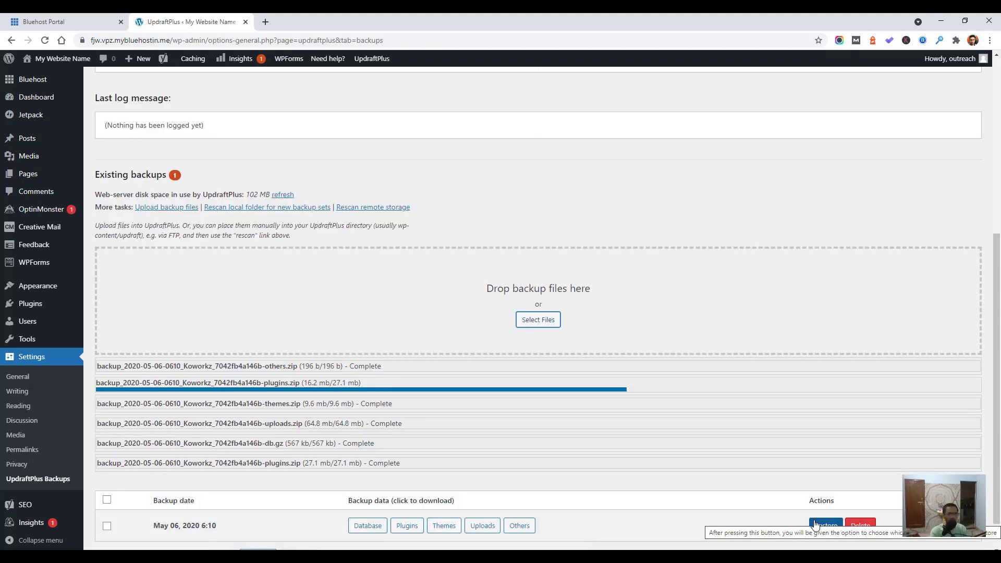
scroll("down", 3)
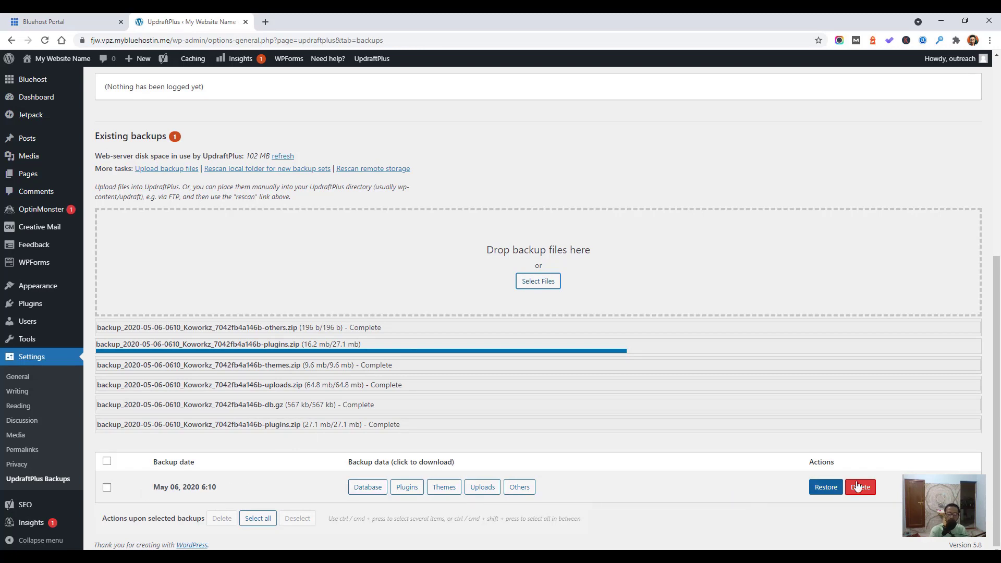
left_click(826, 487)
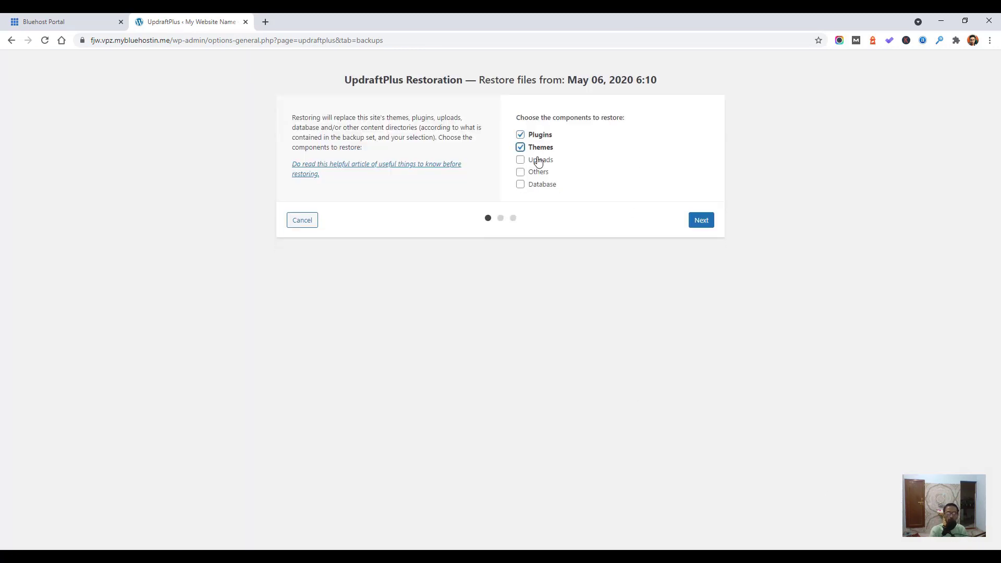
- Choose plugins and themes to restore and confirm despite the PHP and different-site warnings
left_click(701, 220)
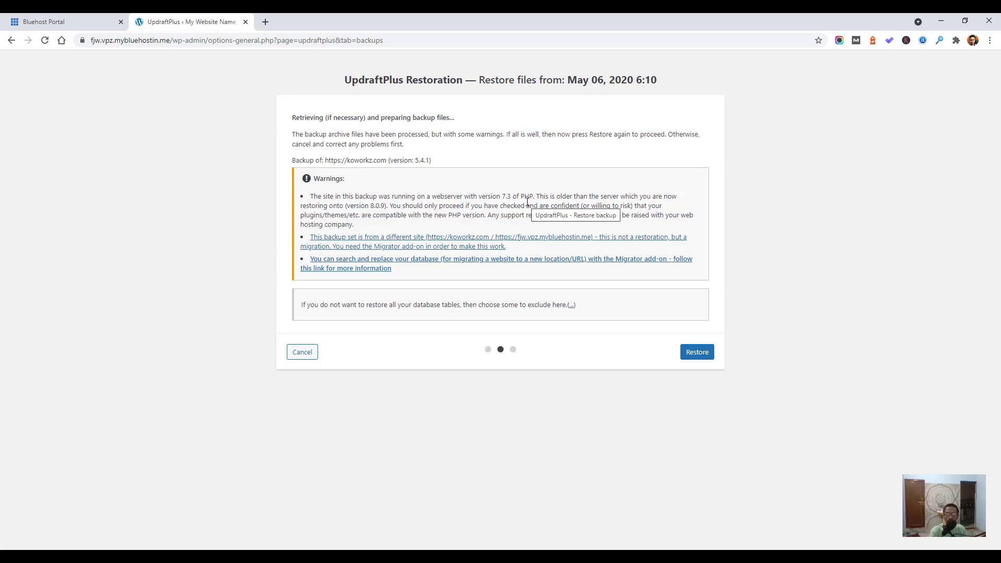
mouse_move(664, 238)
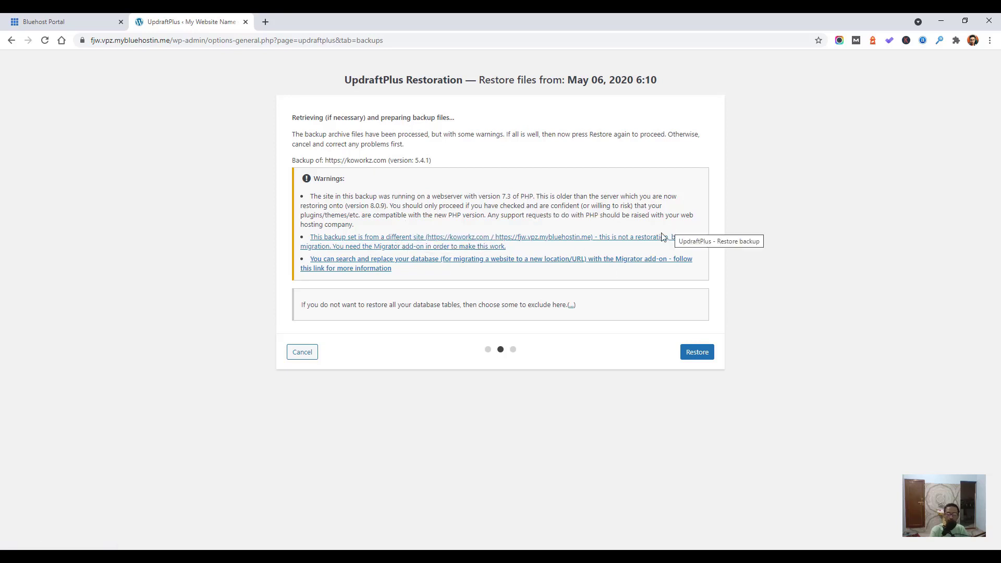
left_click(696, 352)
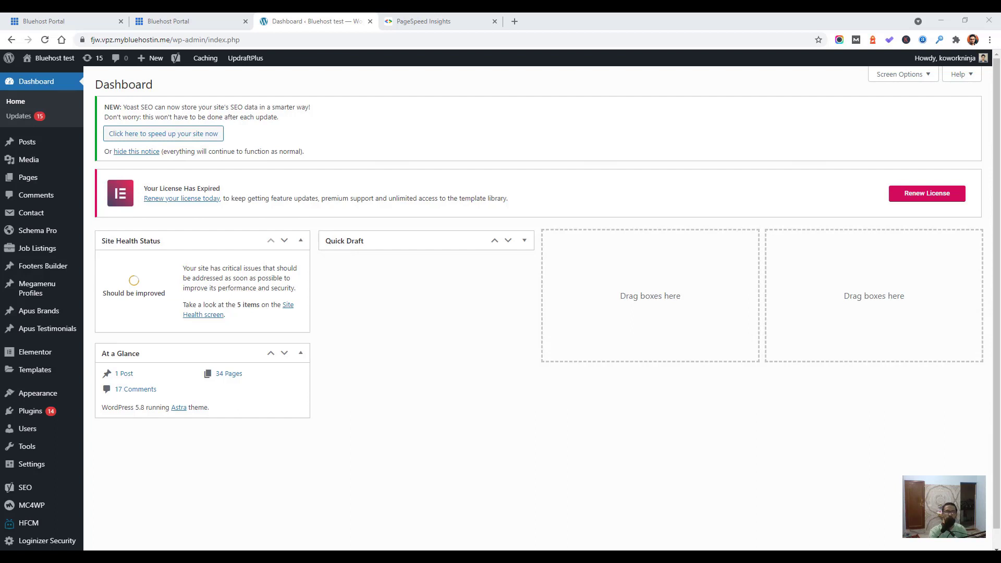
mouse_move(435, 218)
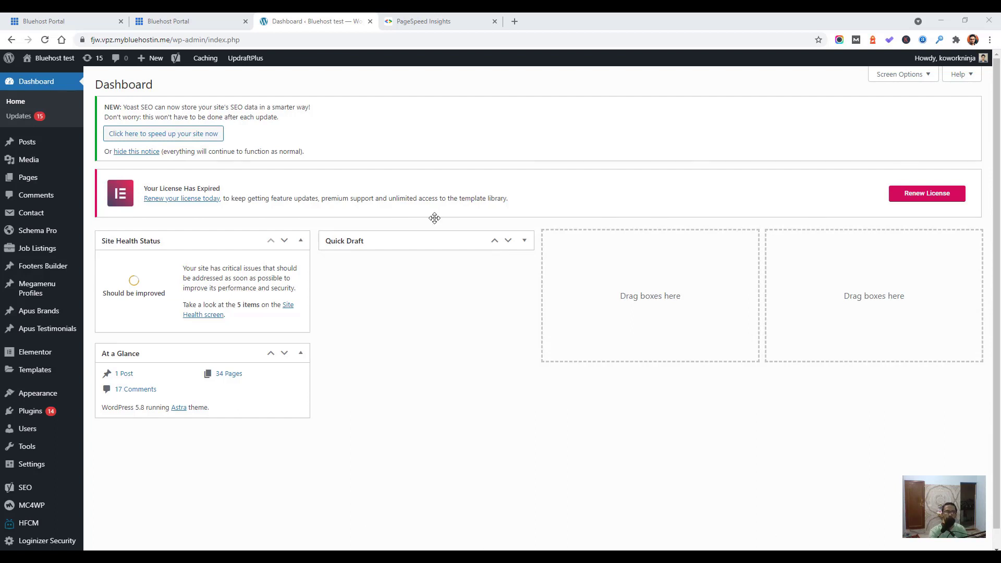
mouse_move(374, 35)
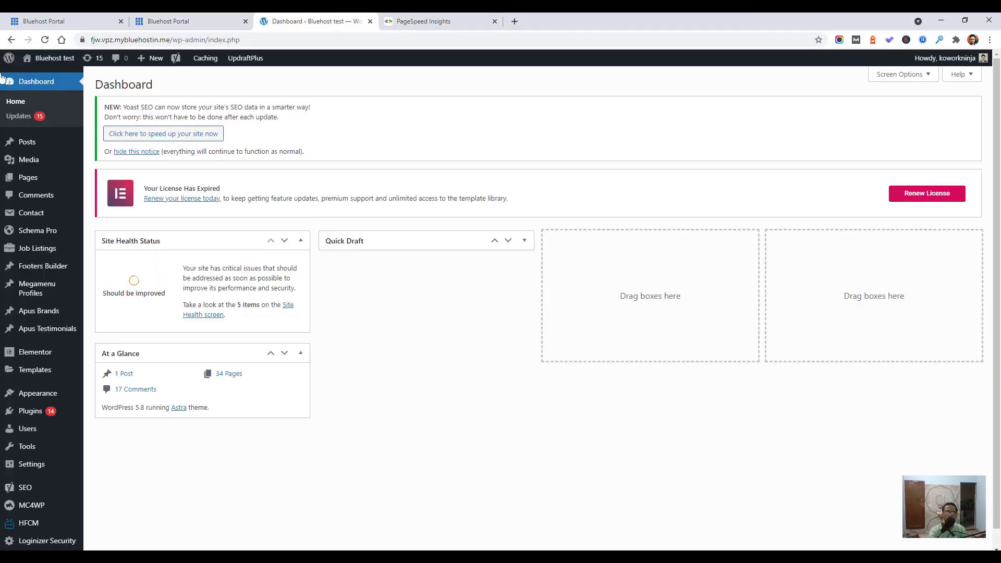
- Select the restored site's home address and start a new tab for the live site
left_click(192, 39)
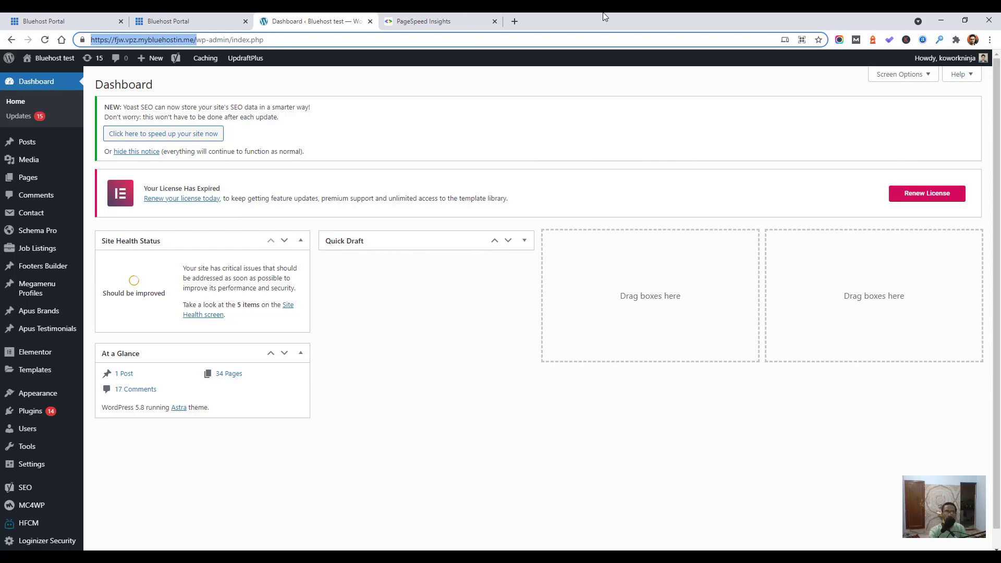
left_click(514, 21)
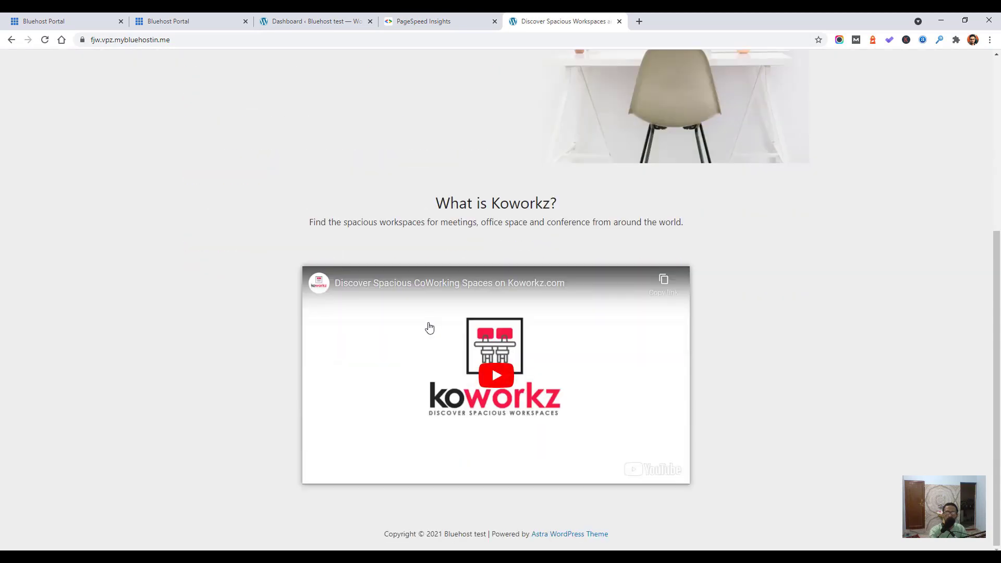
- Review the restored Koworkz home page and video, then return to the dashboard
scroll("up", 3)
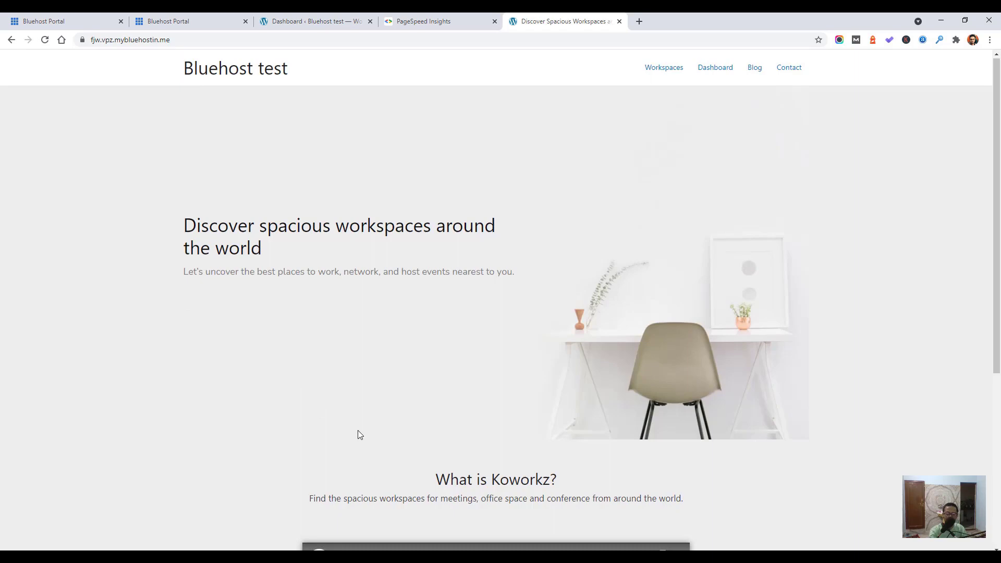
scroll("down", 3)
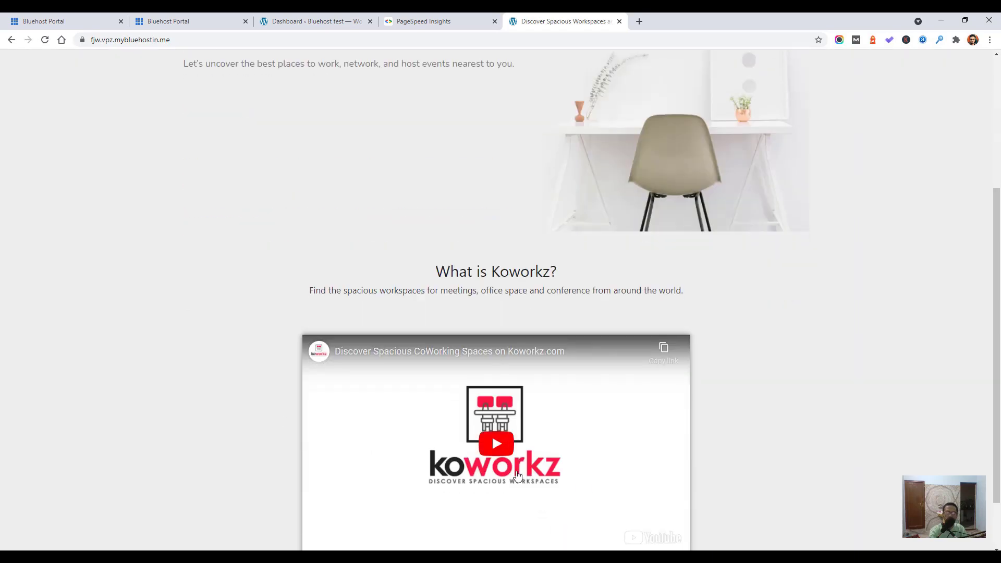
left_click(313, 21)
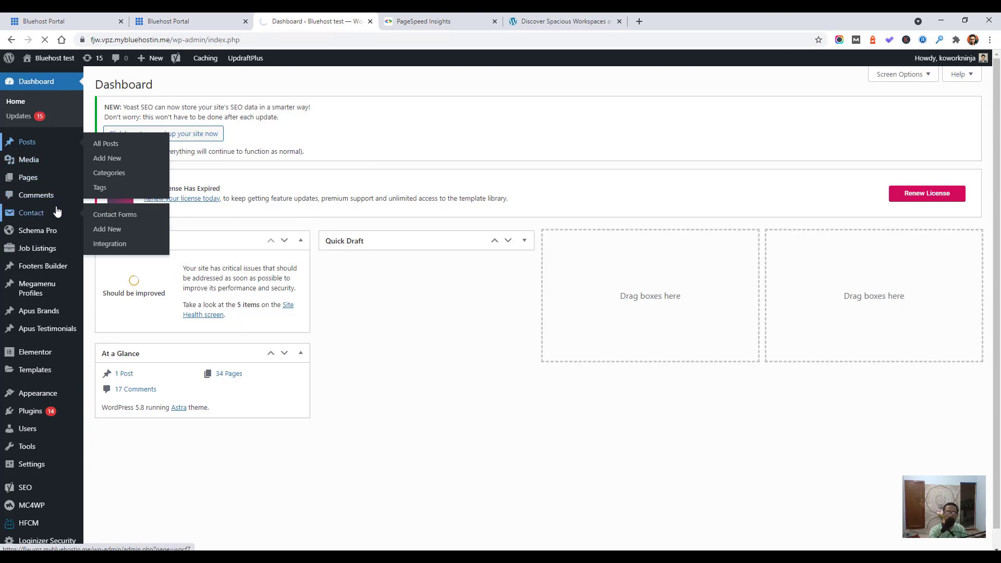
- Quick Edit the Sydney co-working post to Published, view it live, and close its tab
left_click(105, 143)
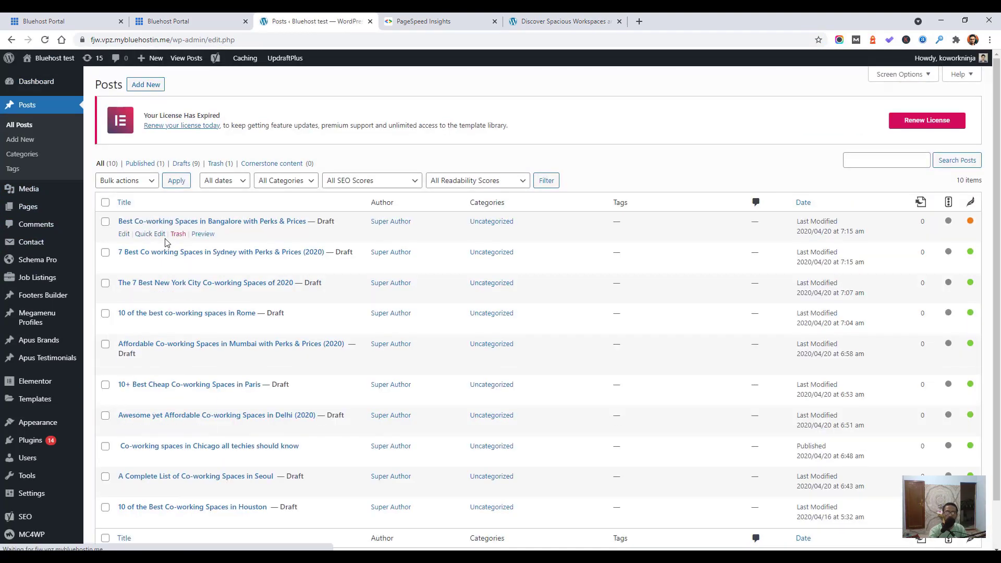
left_click(150, 232)
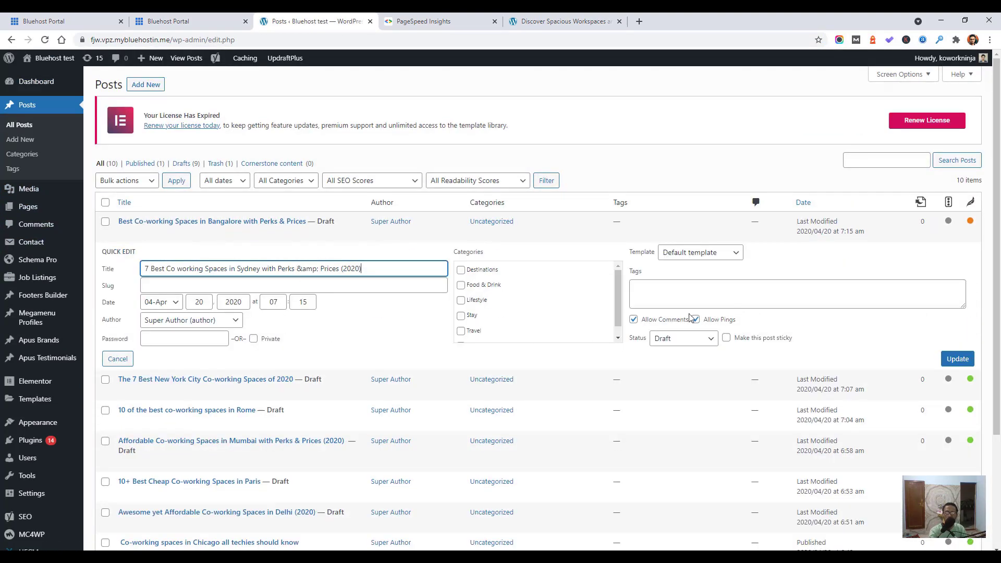
left_click(682, 338)
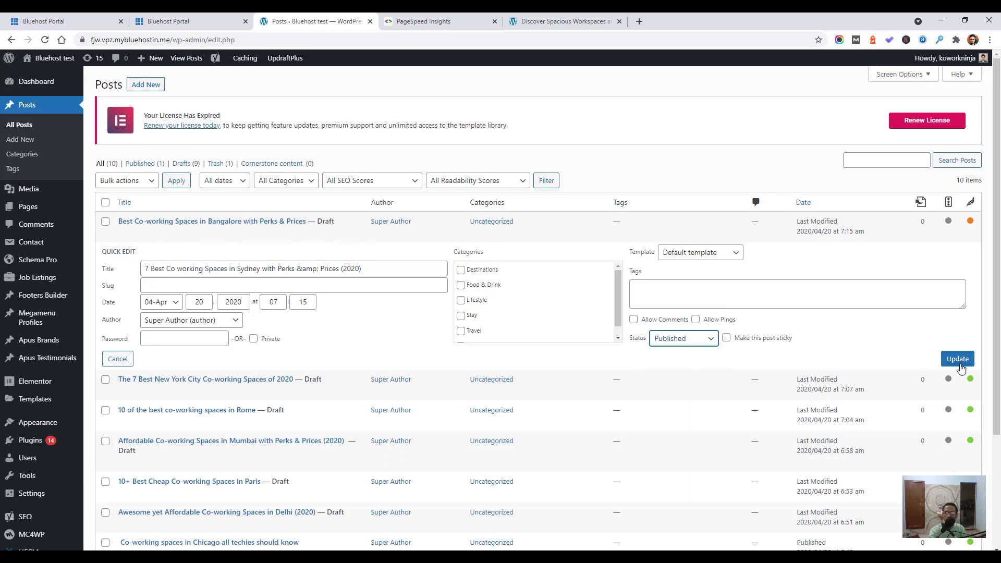
left_click(957, 357)
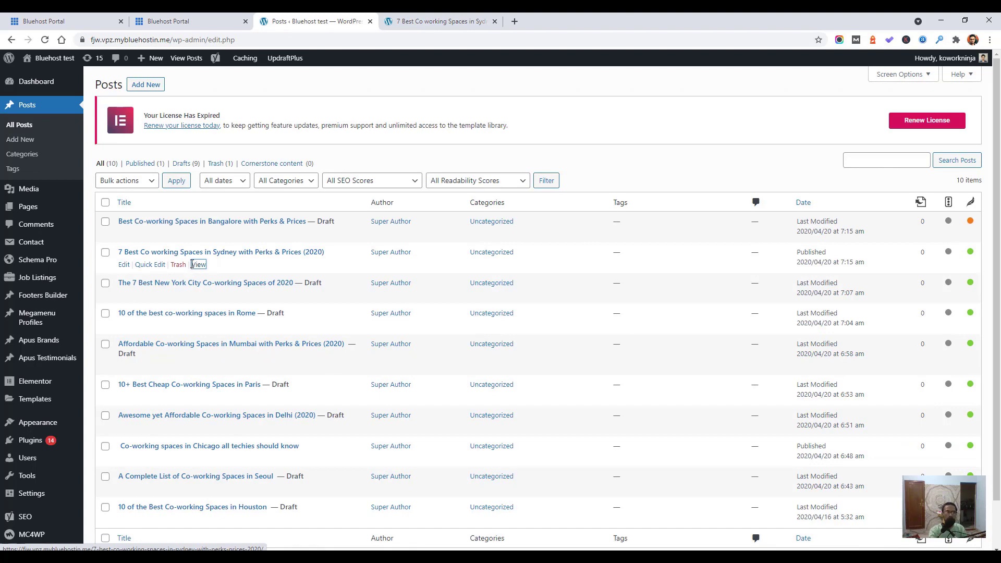
left_click(198, 267)
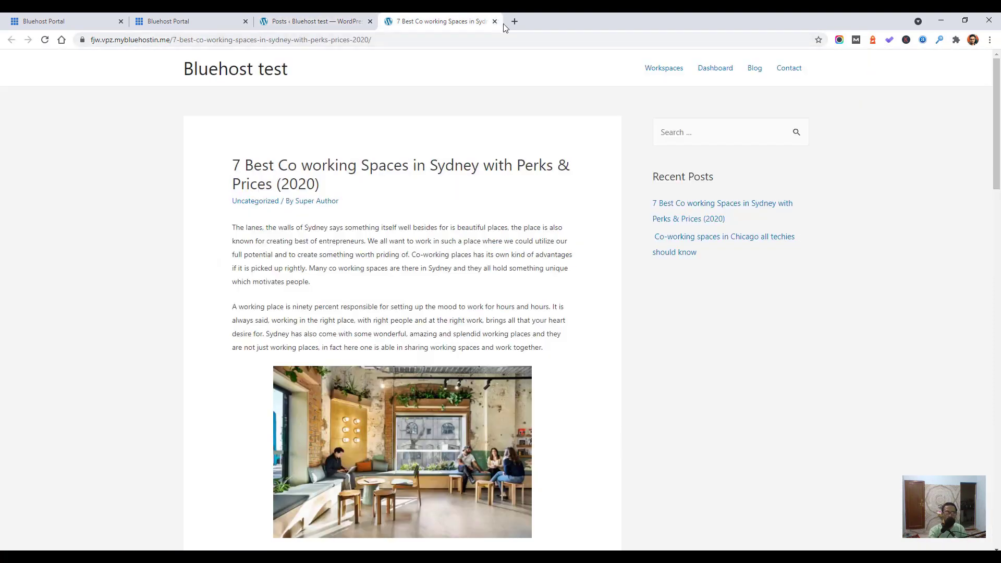
mouse_move(495, 21)
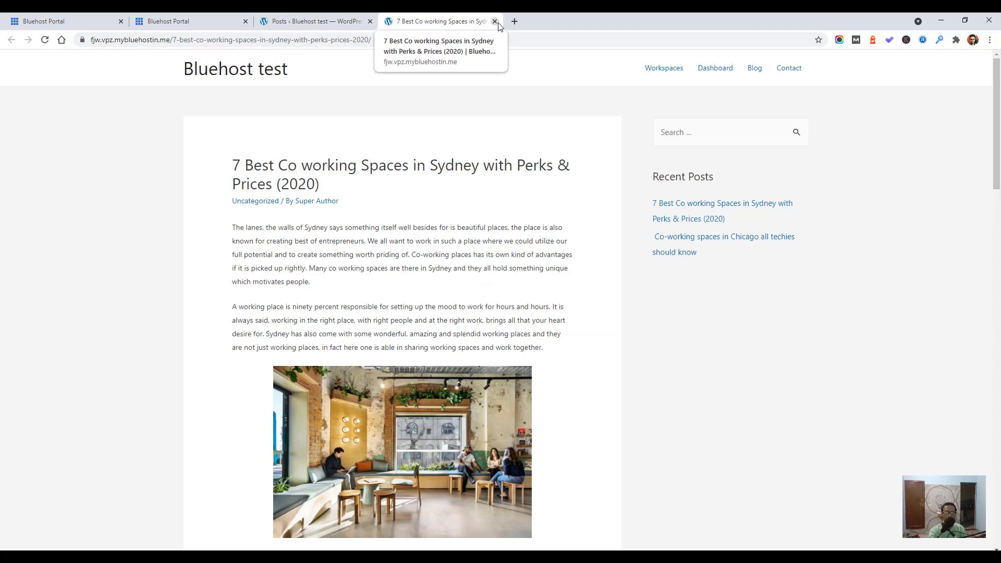
left_click(495, 21)
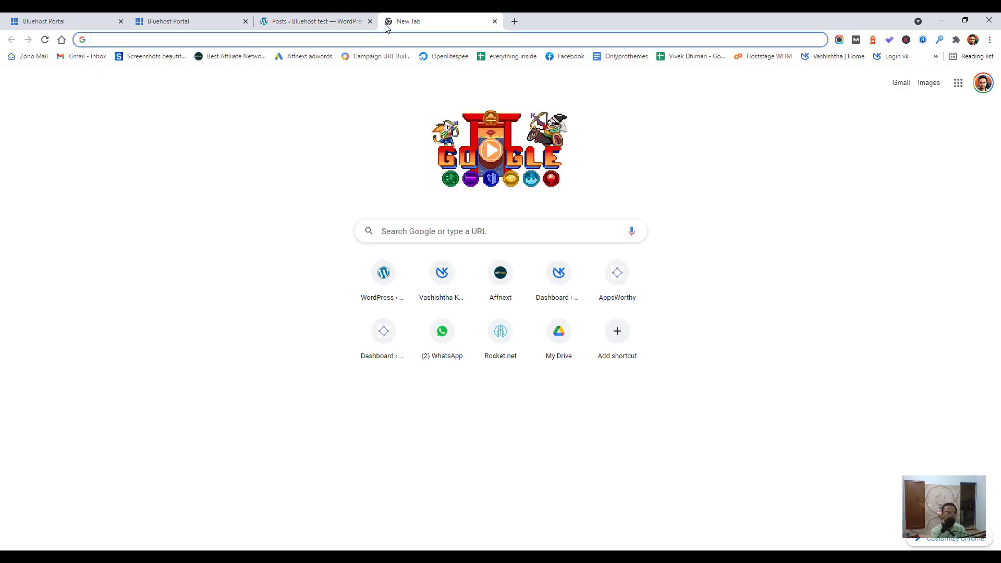
- Load PageSpeed Insights, Pingdom Tools and gtmetrix.com in separate tabs
type("page s")
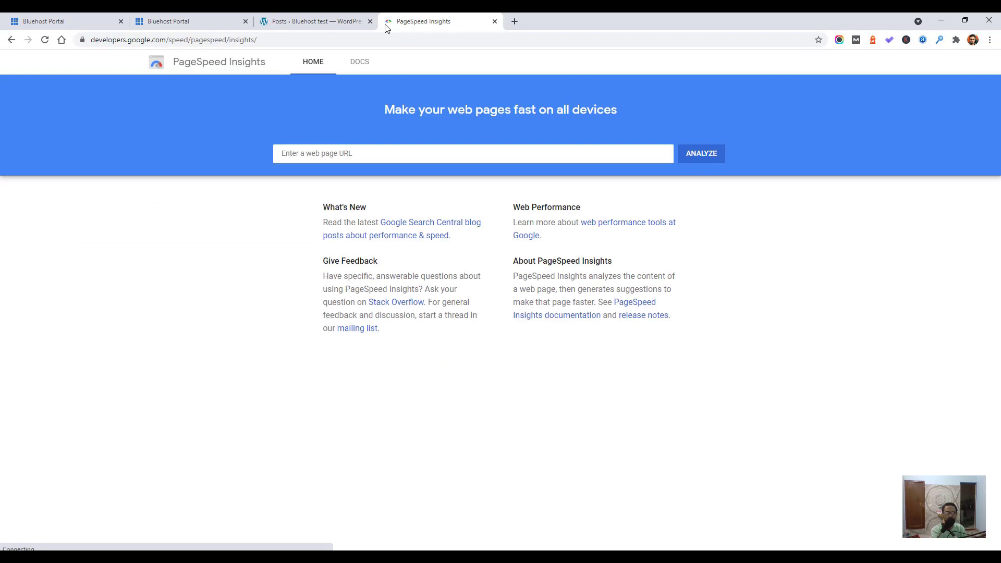
left_click(514, 21)
type("too")
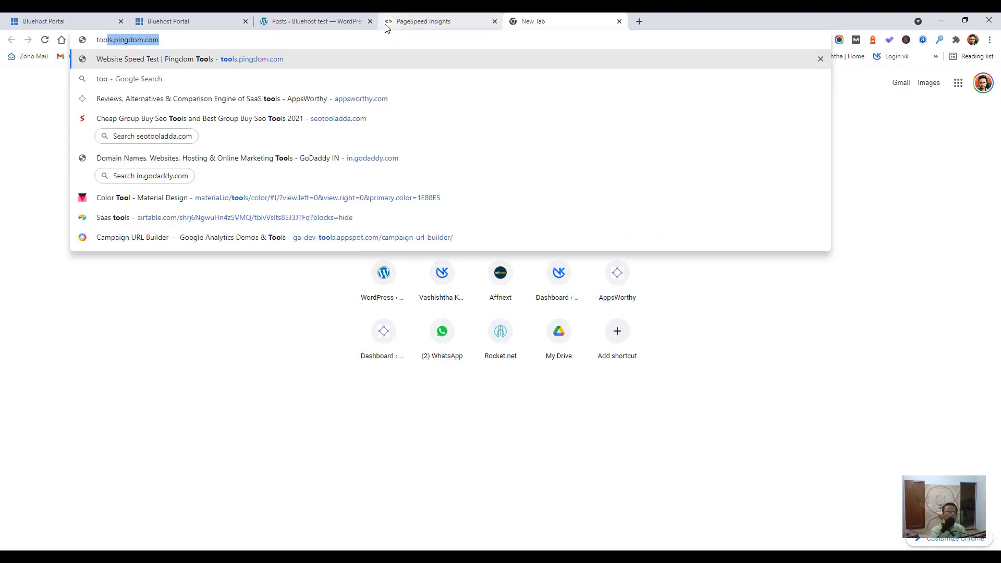
key("Return")
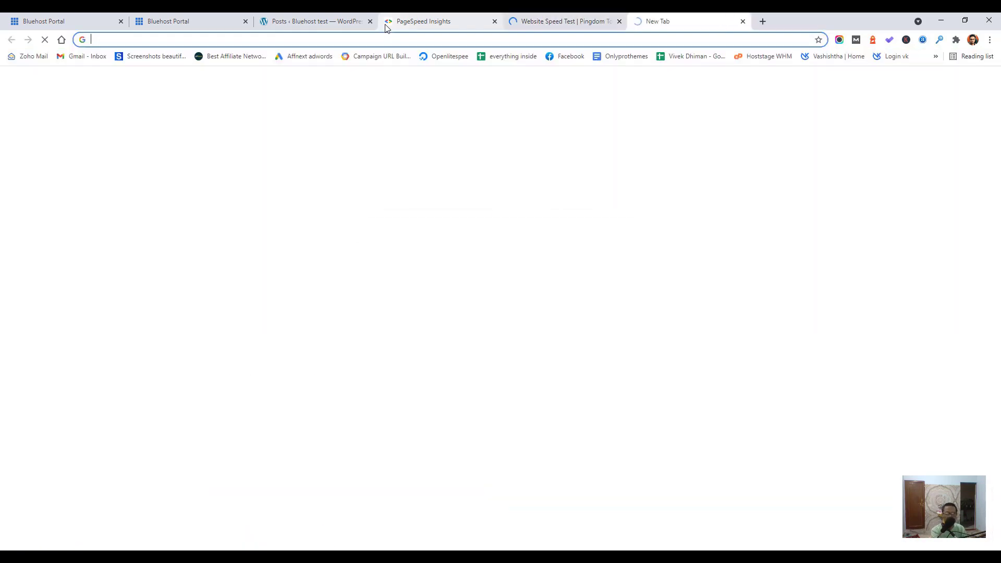
type("gtmetrix.com")
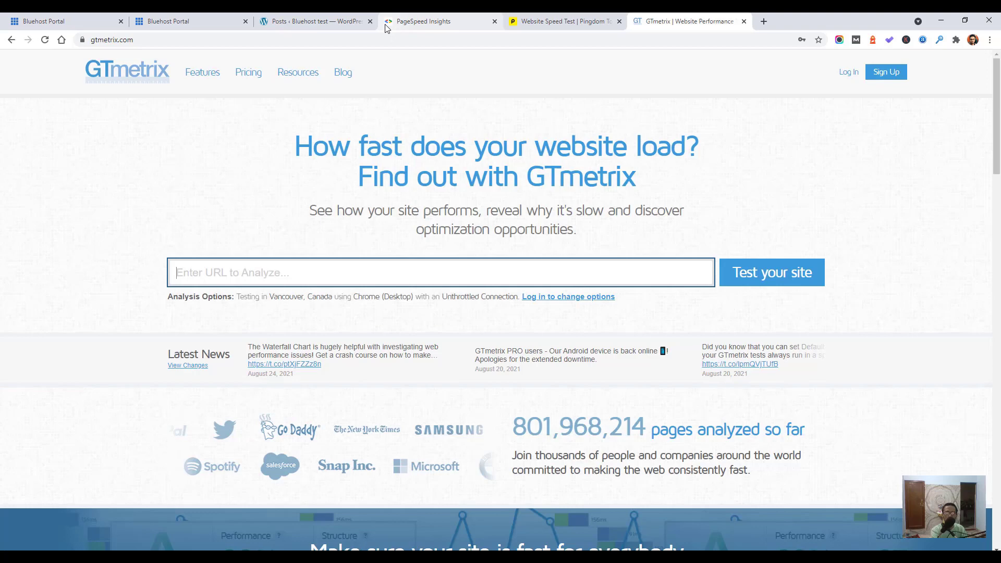
left_click(763, 21)
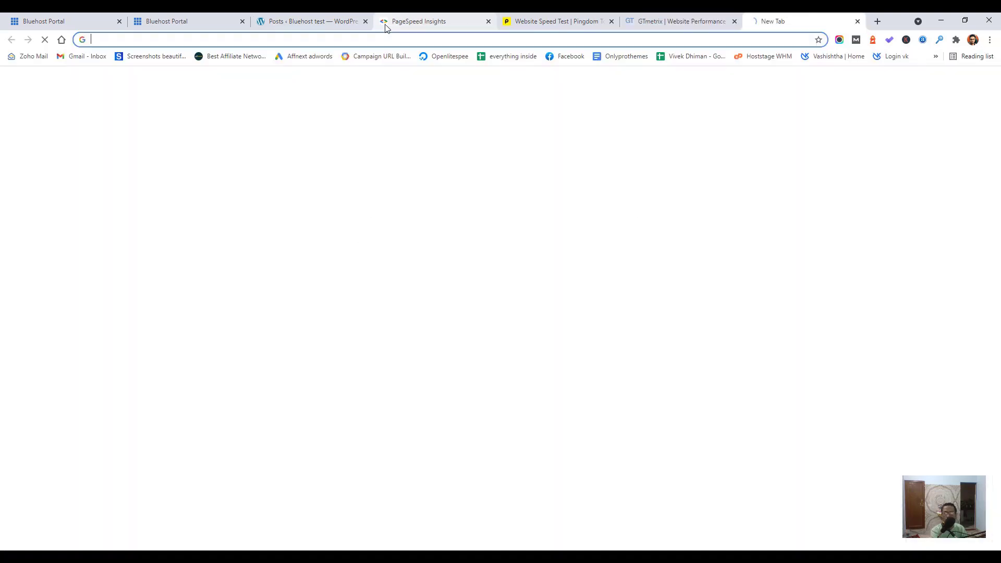
- Load web.dev and WebPageTest in their own tabs, the latter via search results
type("web.dev")
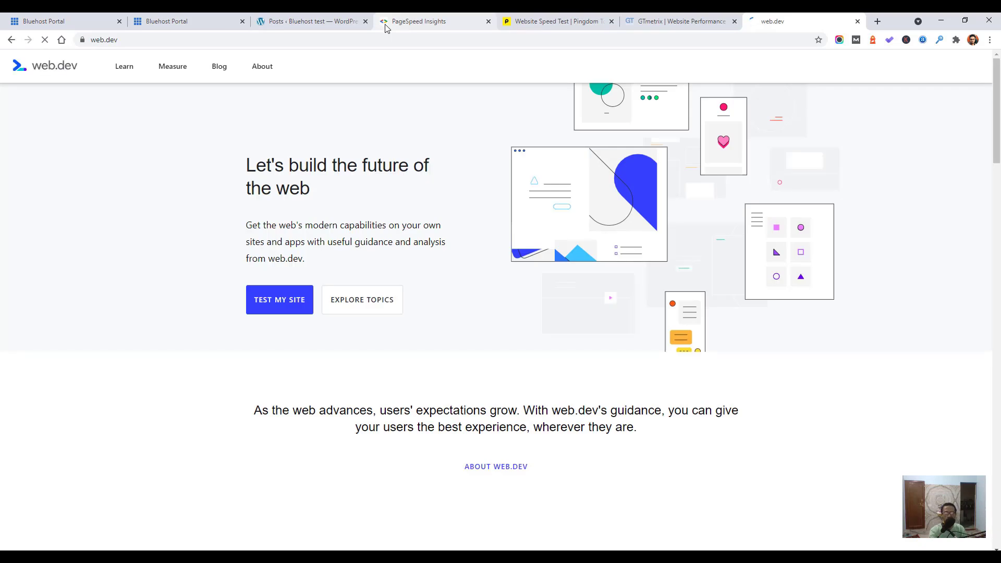
left_click(877, 21)
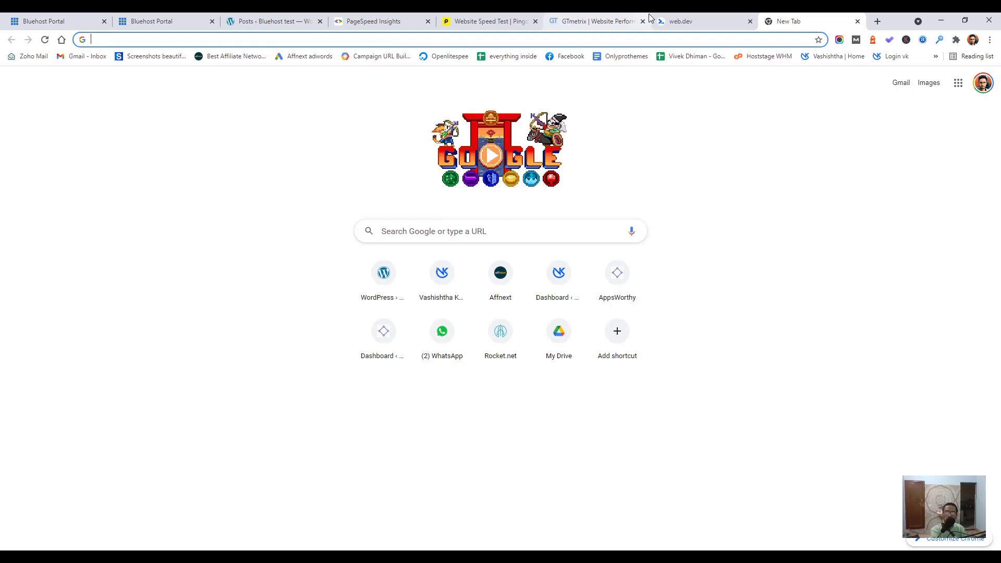
type("web")
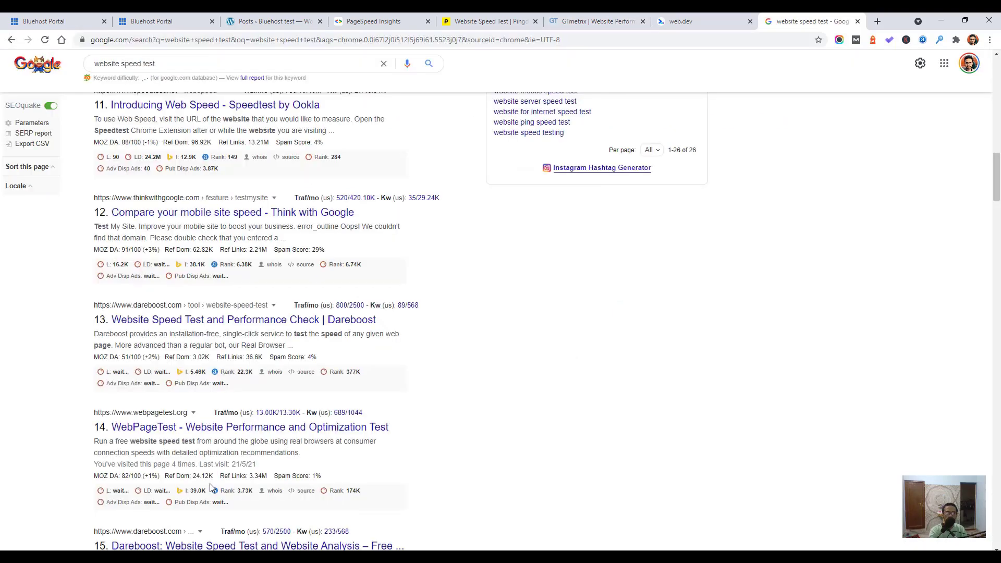
scroll("down", 3)
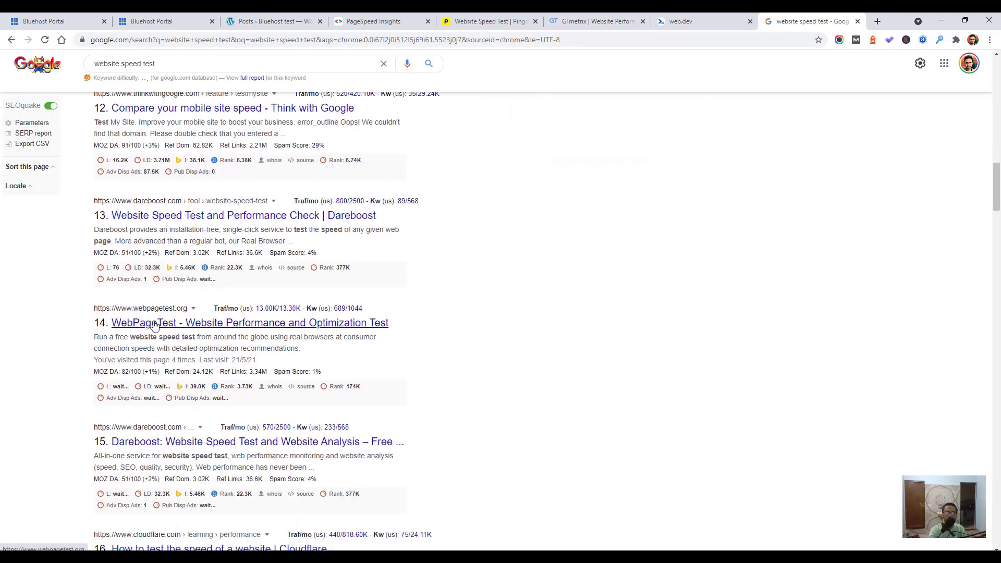
left_click(249, 322)
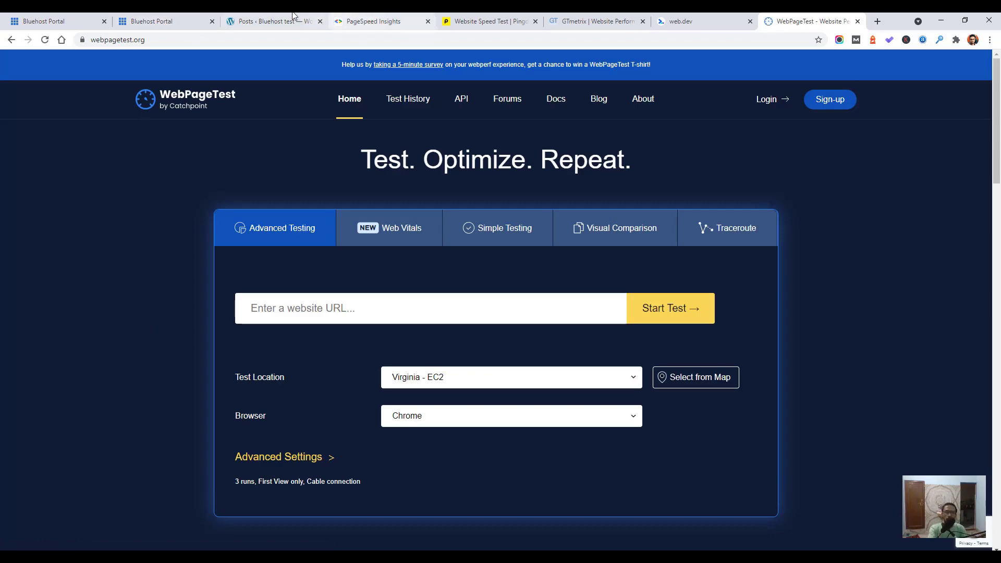
- View the published Sydney co-working post live from the WordPress posts list
left_click(268, 21)
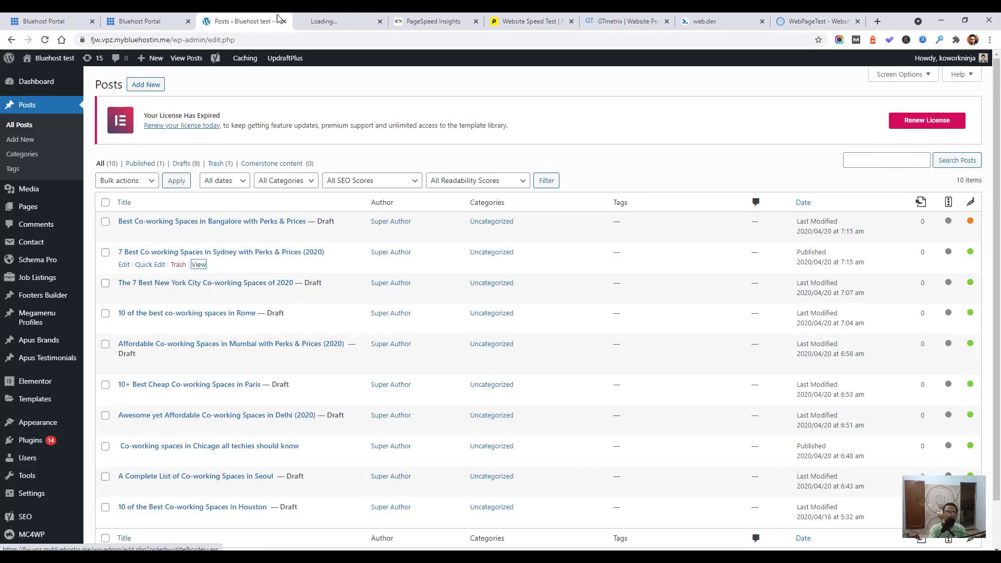
left_click(198, 264)
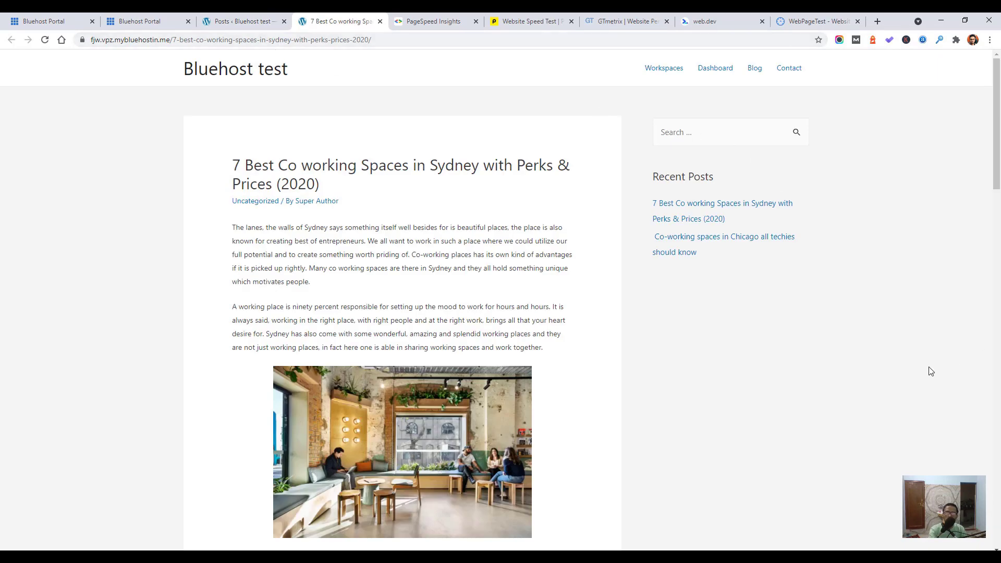
left_click(147, 21)
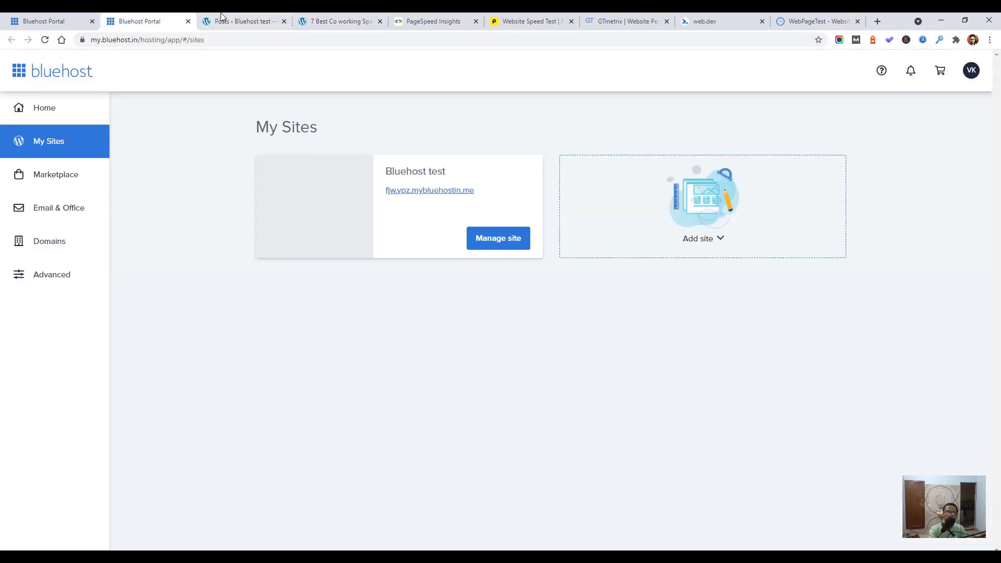
left_click(243, 21)
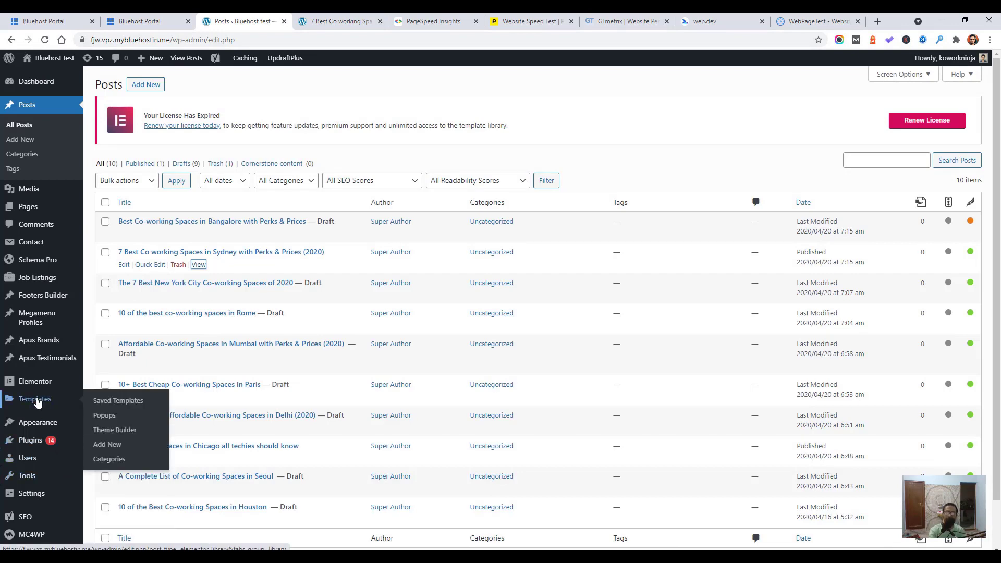
- Copy the live Sydney post's web address and switch to PageSpeed Insights
left_click(338, 20)
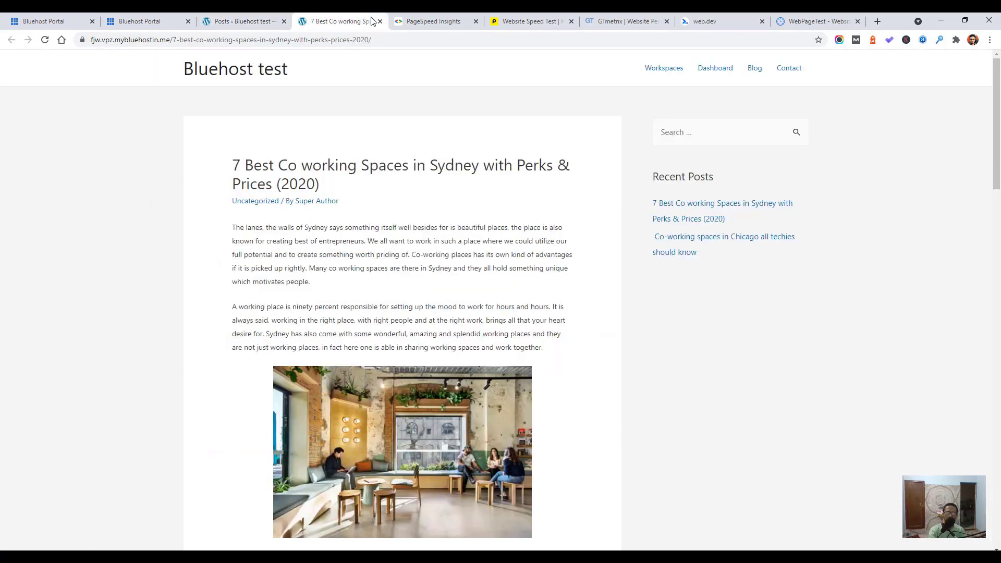
mouse_move(297, 59)
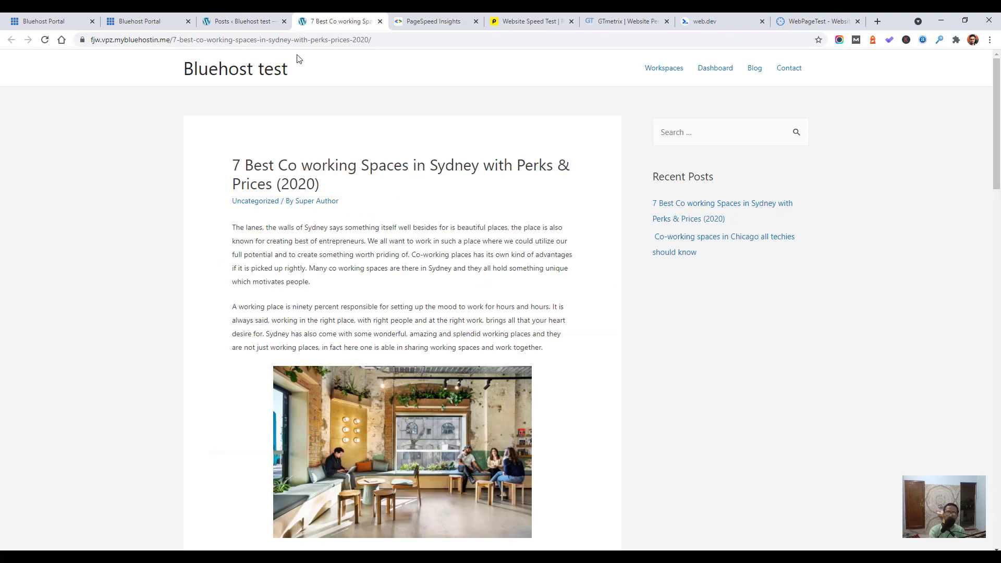
left_click(230, 40)
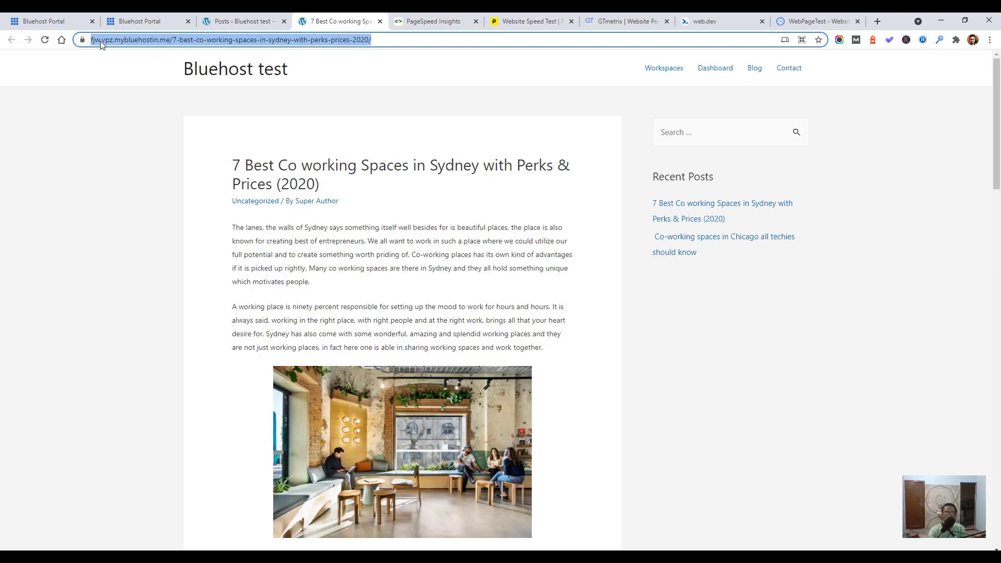
left_click(436, 21)
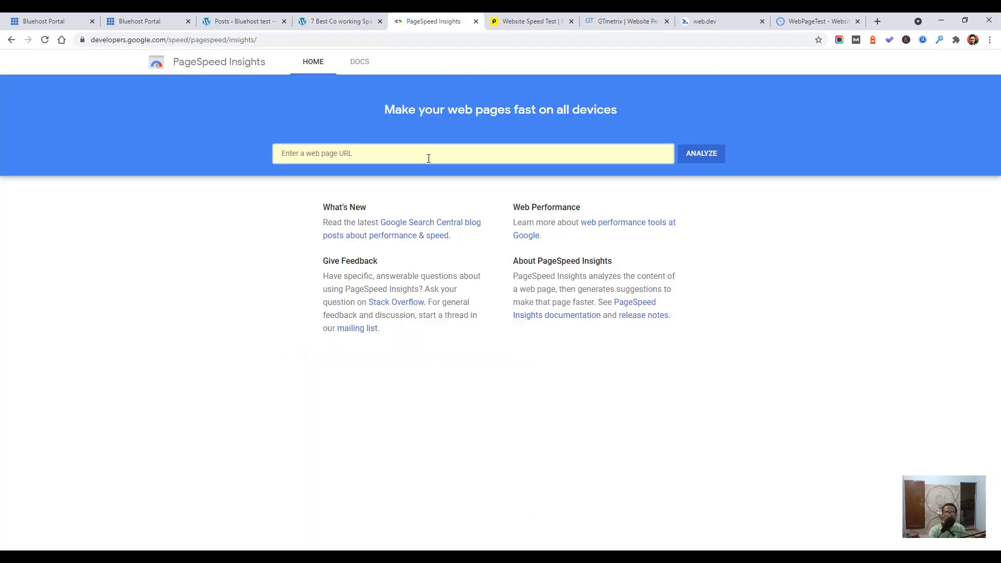
- Start PageSpeed Insights and Pingdom tests on the Sydney co-working post URL
type("https://fjw.vpz.mybluehostin.me/7-best-co-working-spaces-in-sydney-with-perks-prices-2020/")
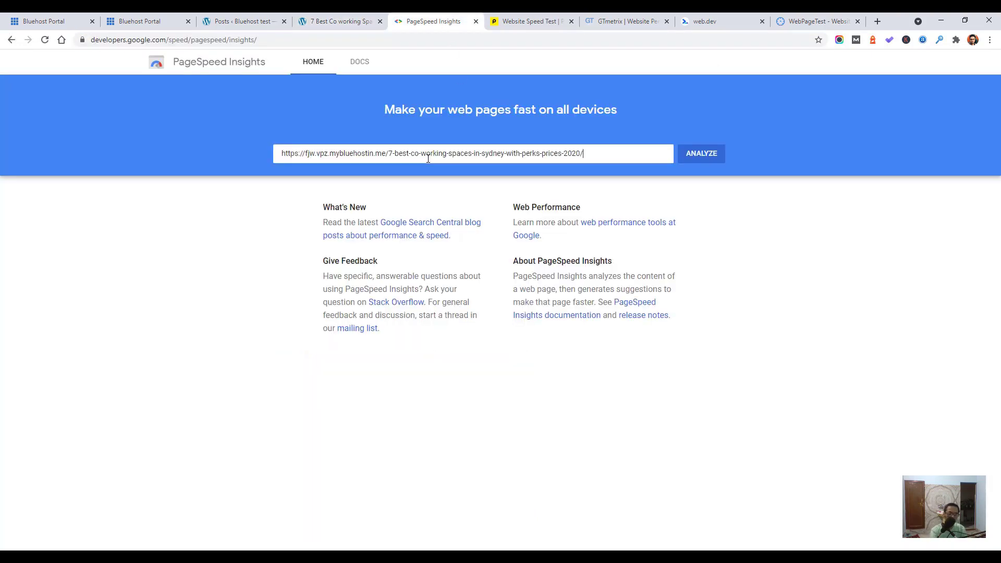
left_click(701, 154)
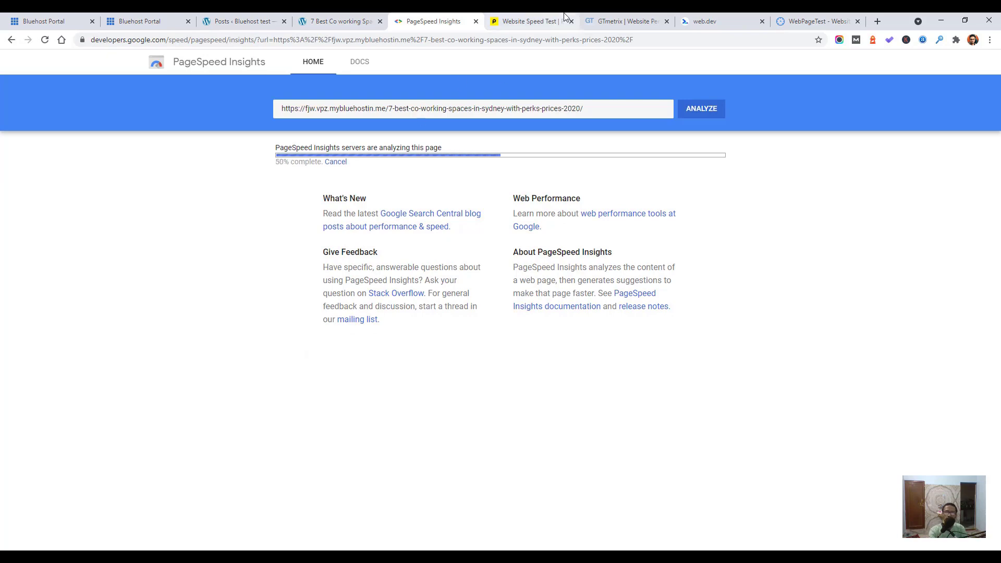
left_click(531, 21)
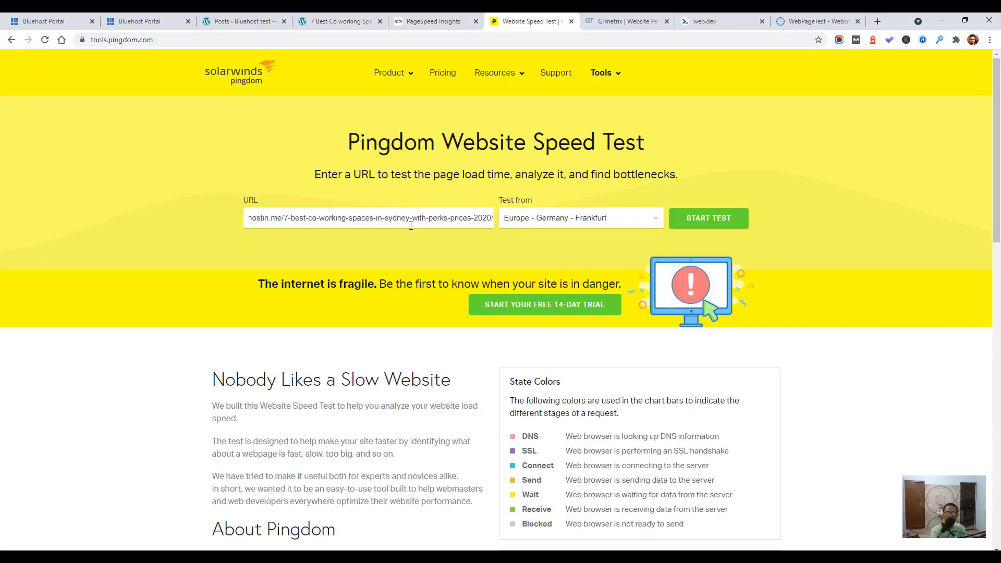
left_click(707, 218)
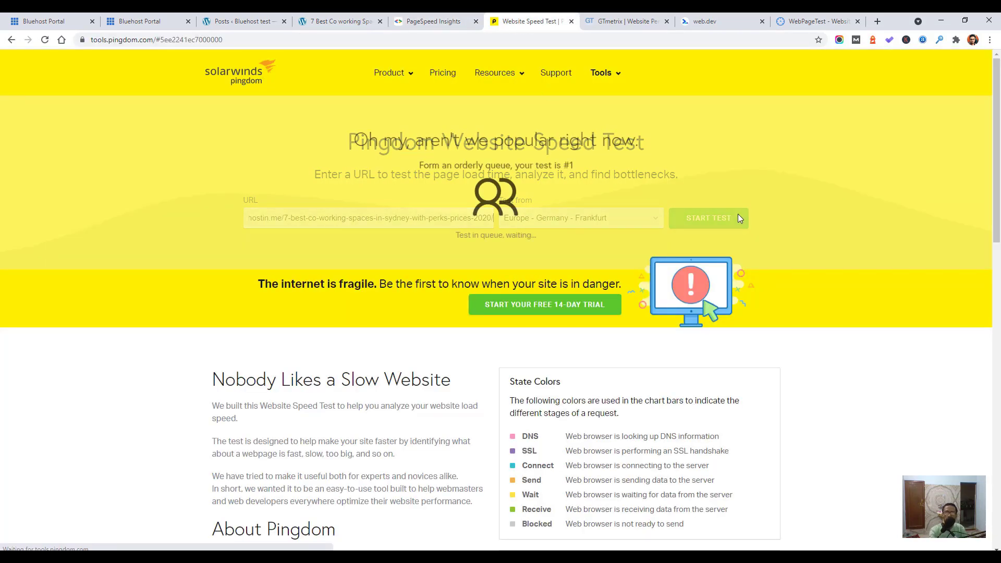
- Start GTmetrix and web.dev Measure audits on the same post URL
left_click(626, 21)
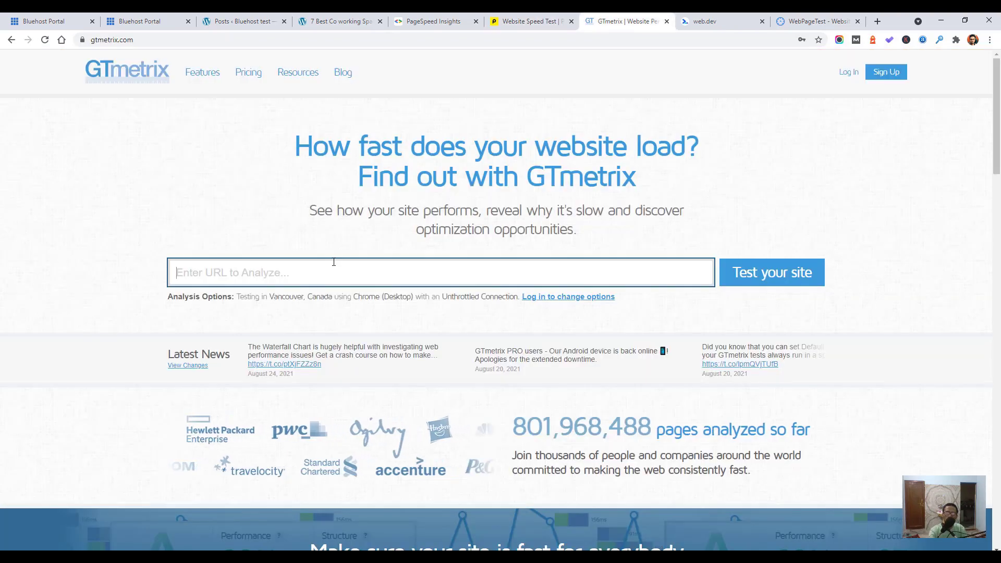
type("https://fjw.vpz.mybluehostin.me/7-best-co-working-spaces-in-sydney-with-perks-prices-2020/")
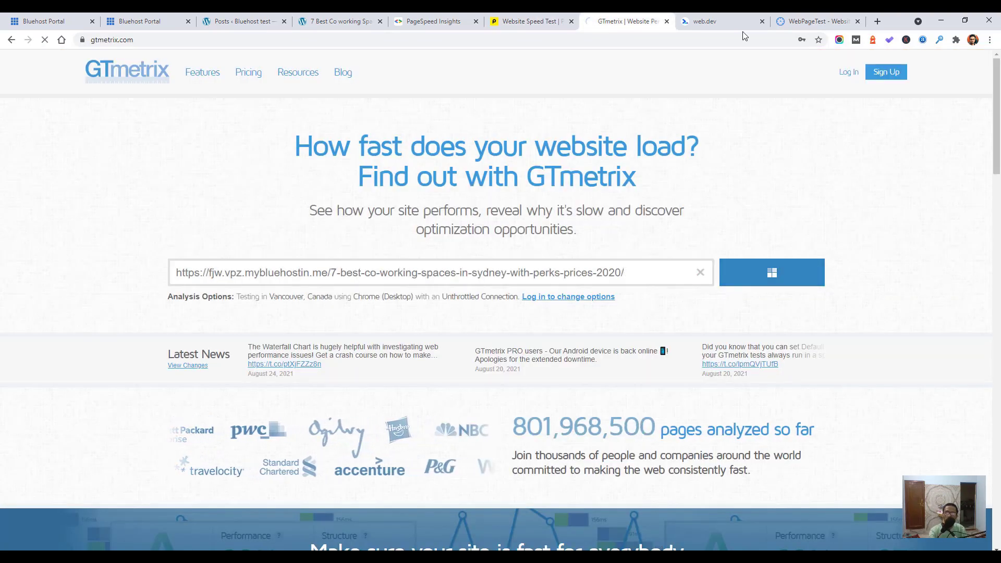
left_click(702, 21)
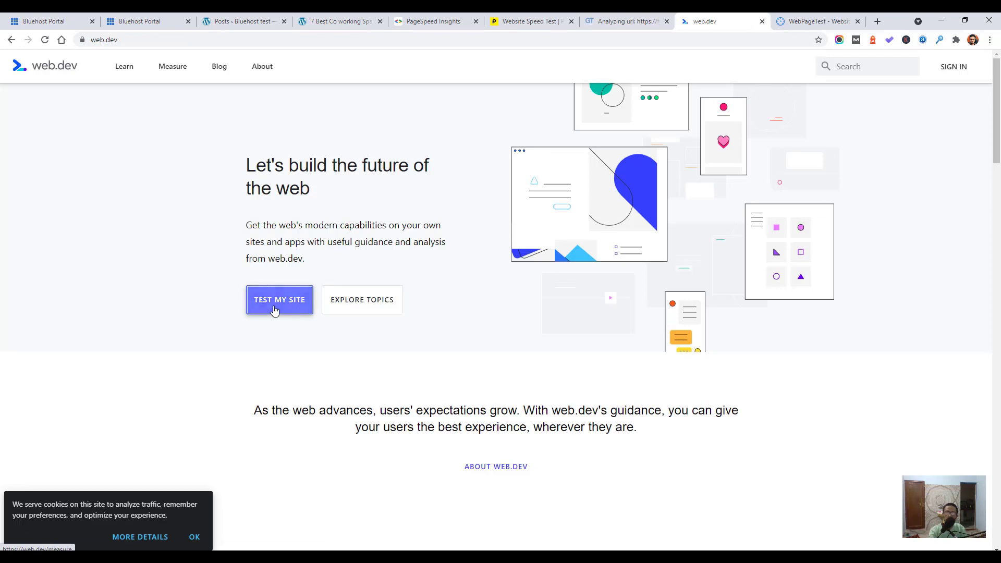
left_click(280, 299)
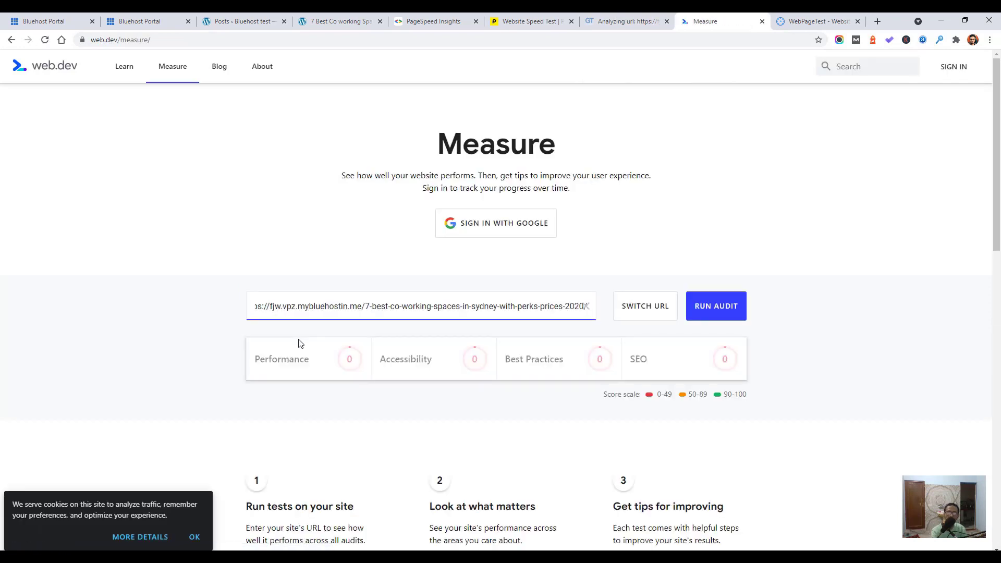
left_click(715, 306)
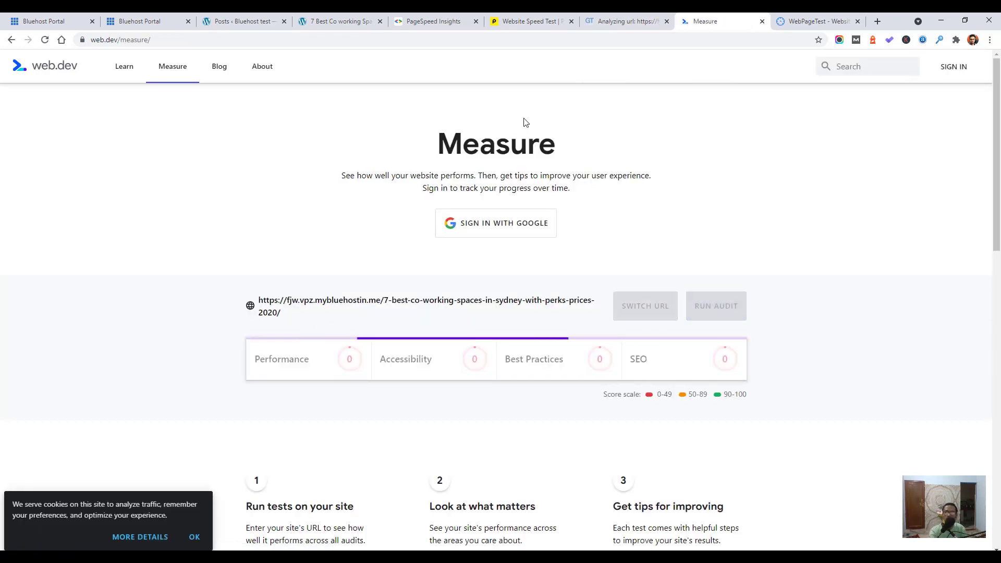
- Start a WebPageTest Web Vitals test on the post URL
left_click(816, 21)
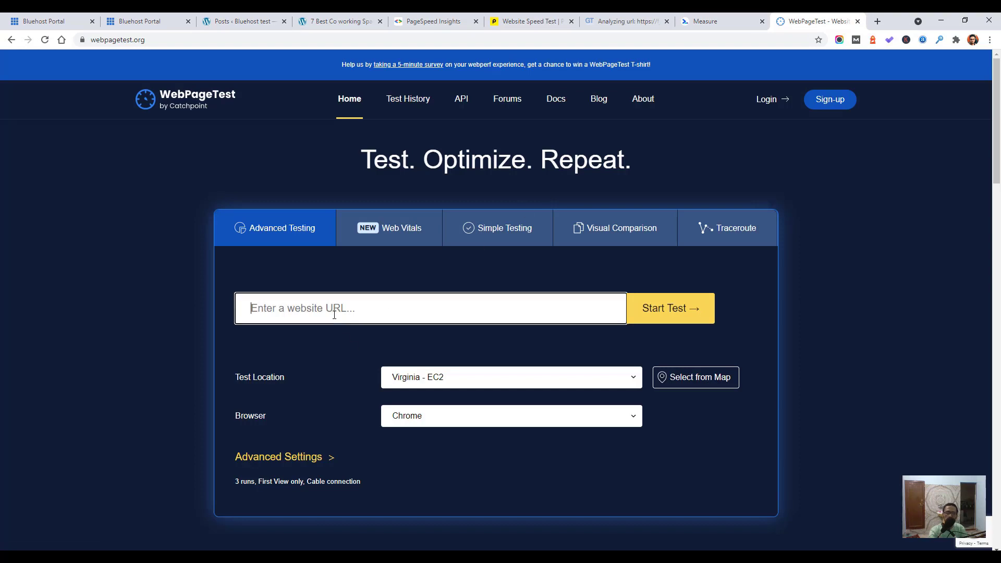
type("mybluehostin.me/7-best-co-working-spaces-in-sydney-with-perks-prices-2020/")
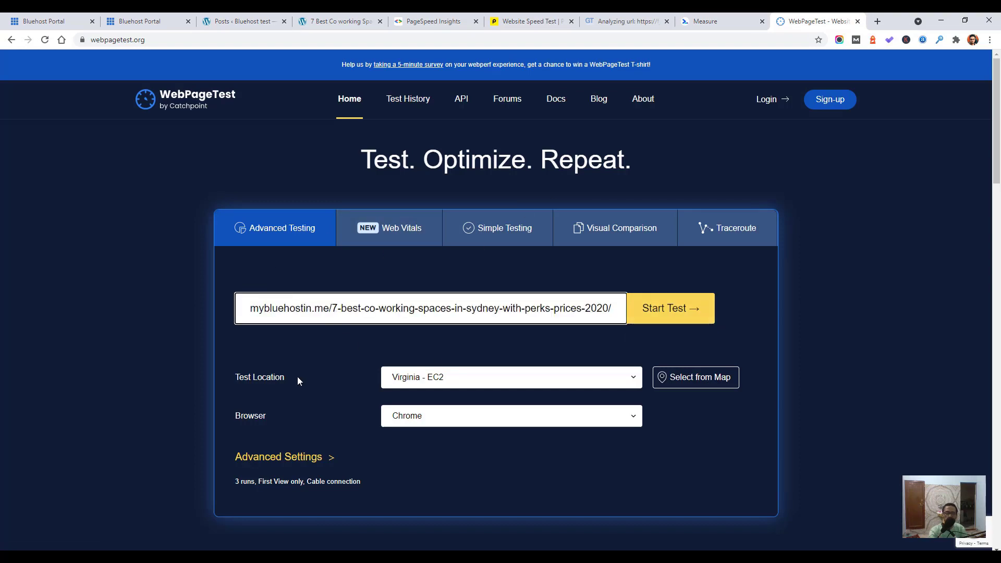
left_click(389, 229)
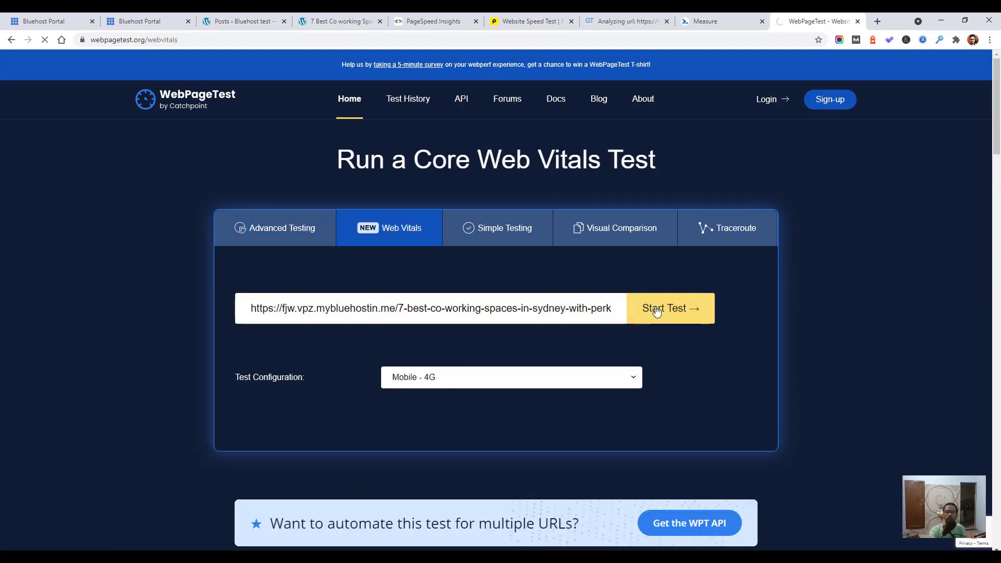
left_click(670, 309)
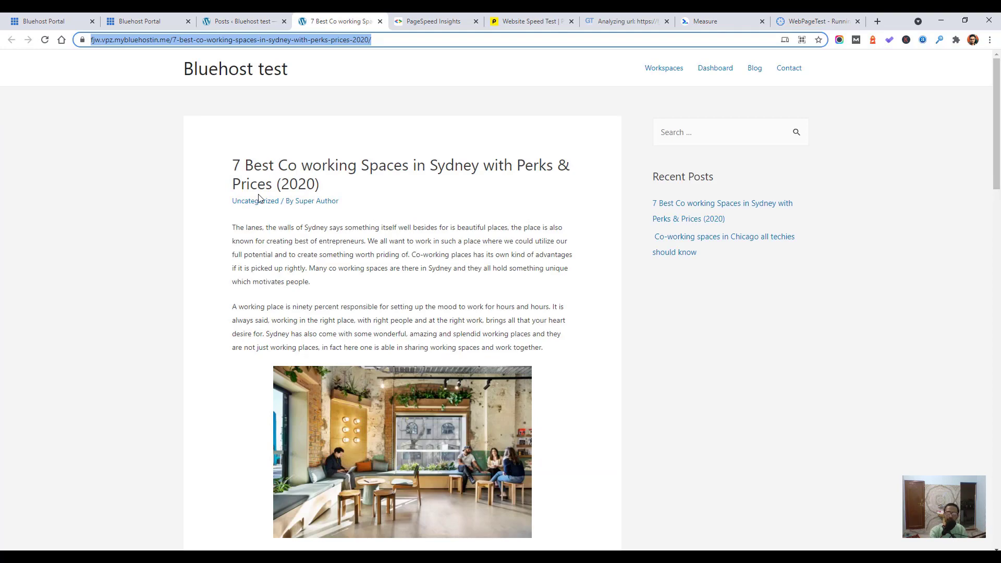
- View the PageSpeed Insights desktop score of 97 and highlight the Speed Index metric
left_click(434, 21)
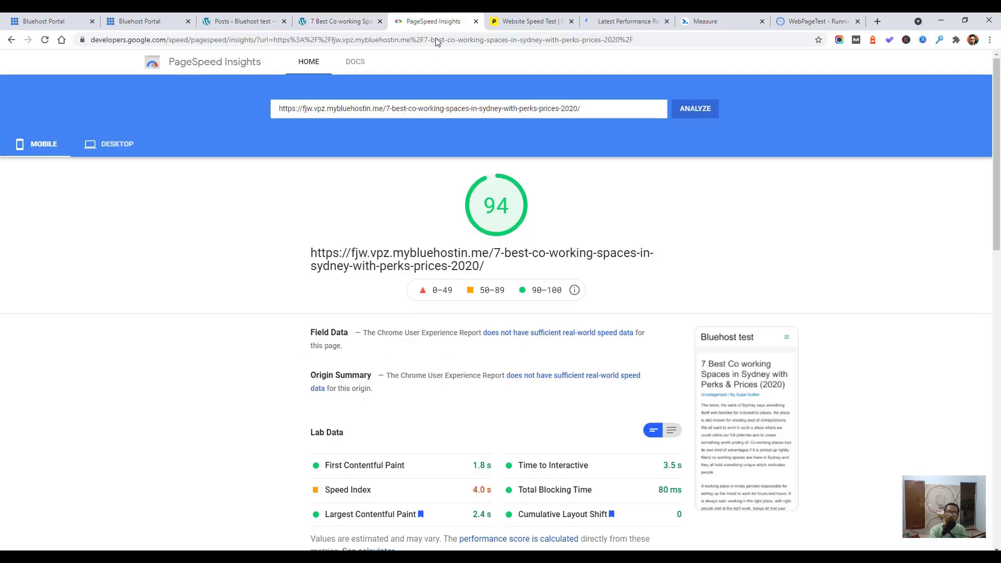
mouse_move(321, 406)
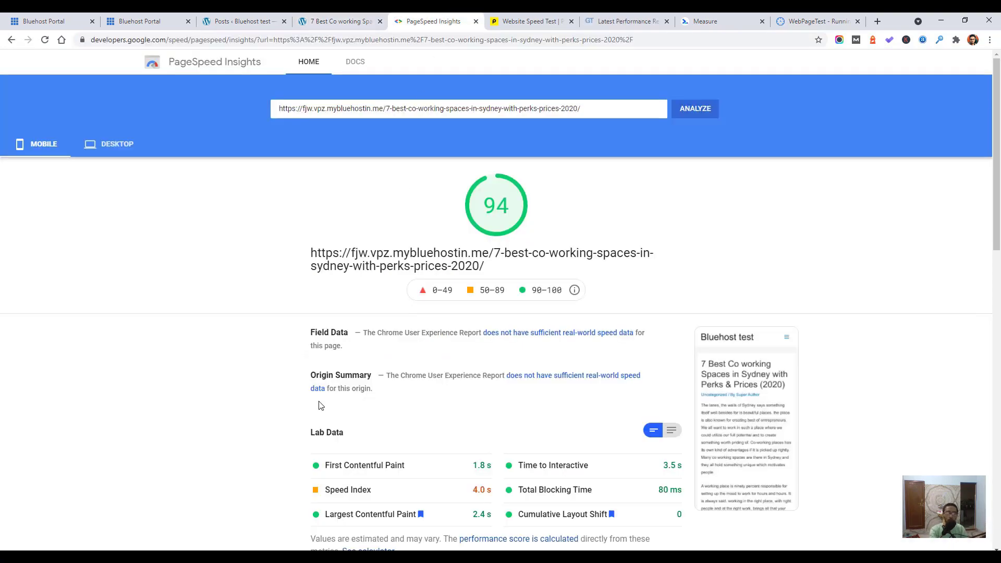
mouse_move(69, 311)
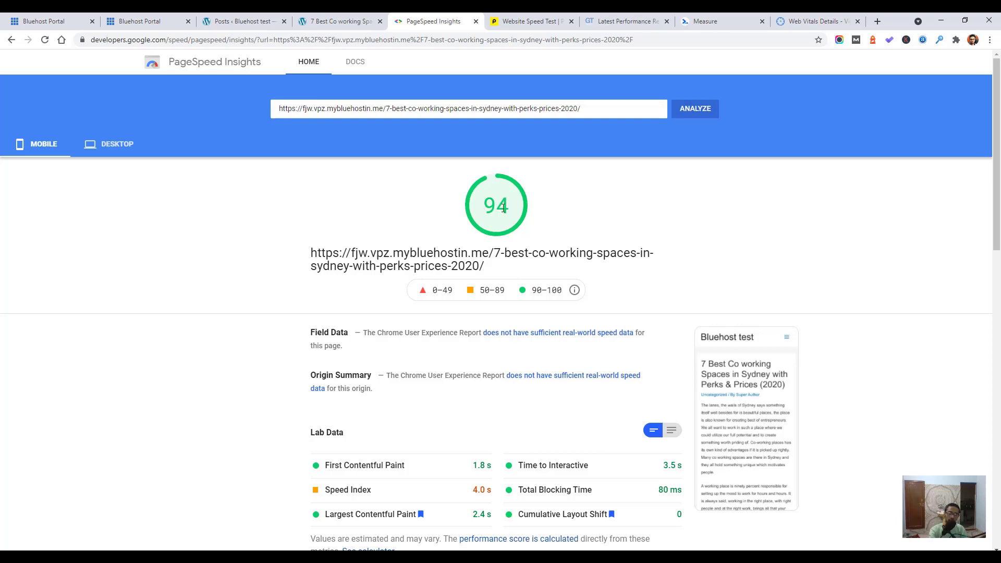
mouse_move(102, 157)
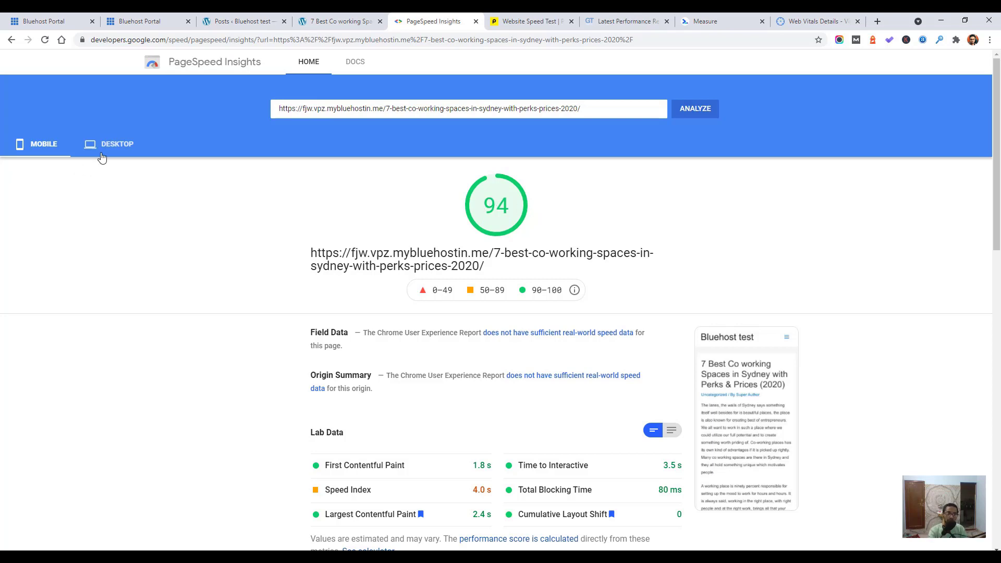
left_click(115, 144)
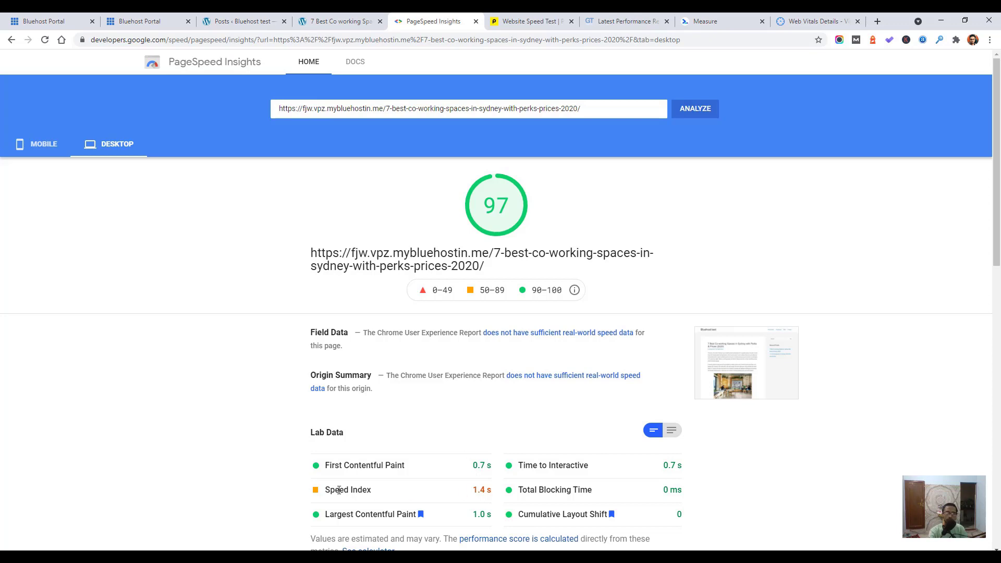
double_click(347, 491)
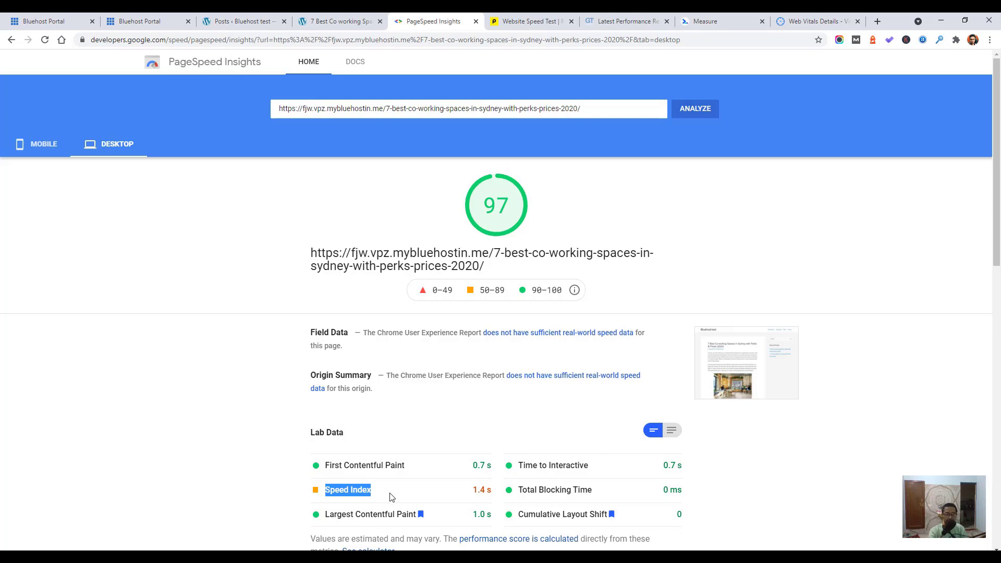
mouse_move(478, 505)
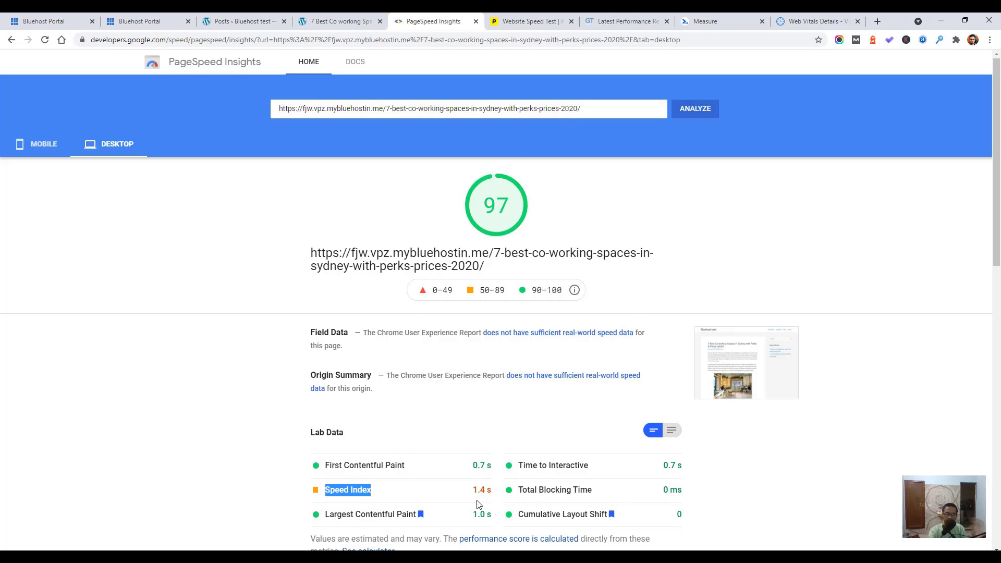
mouse_move(501, 211)
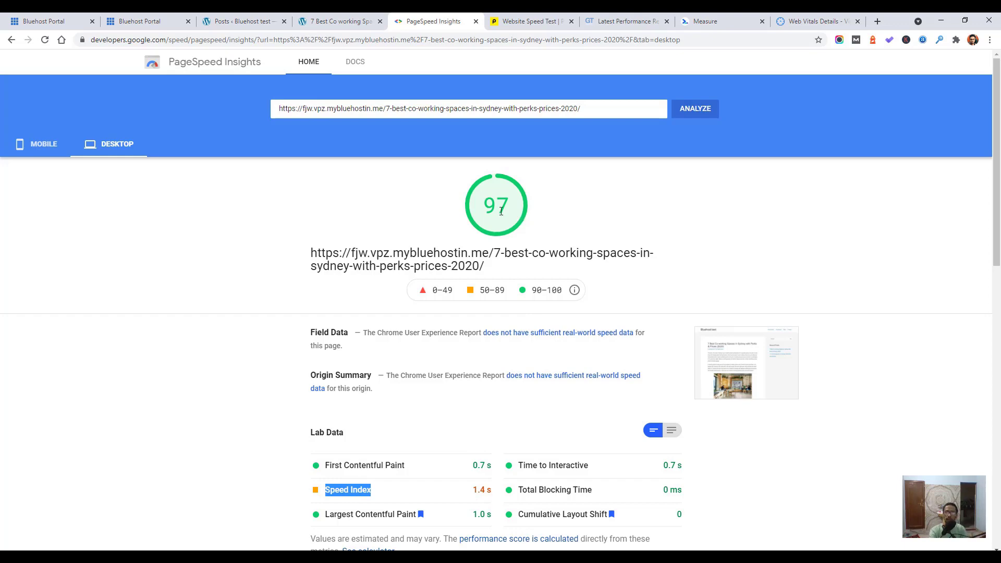
- Scroll through the lab data and diagnostics, then bring up the Pingdom results
scroll("down", 3)
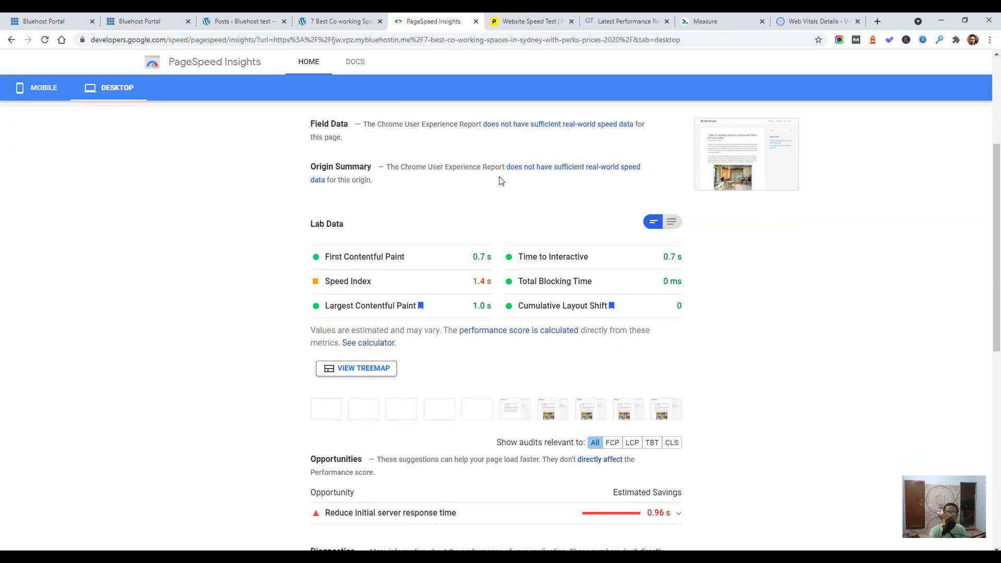
scroll("down", 3)
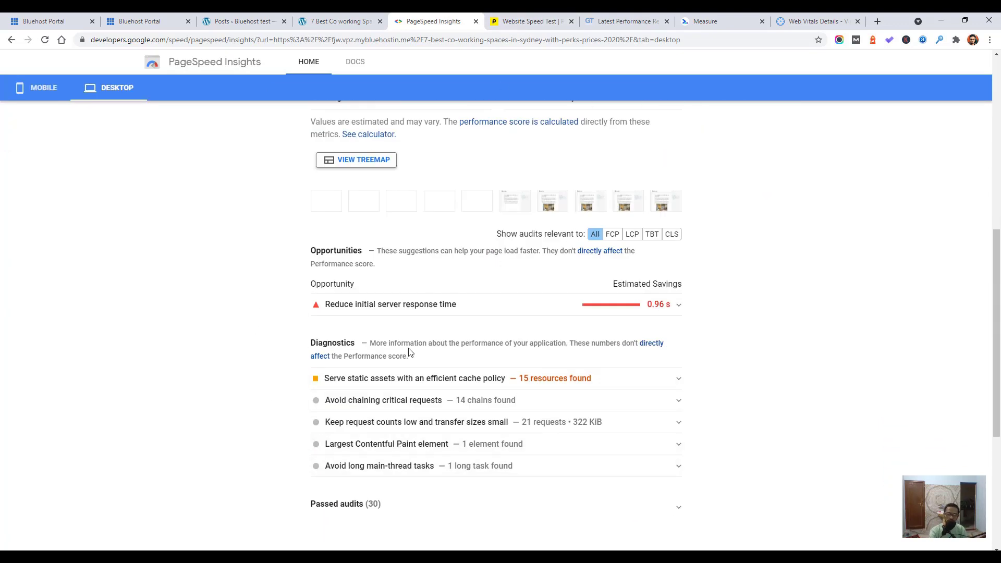
scroll("down", 3)
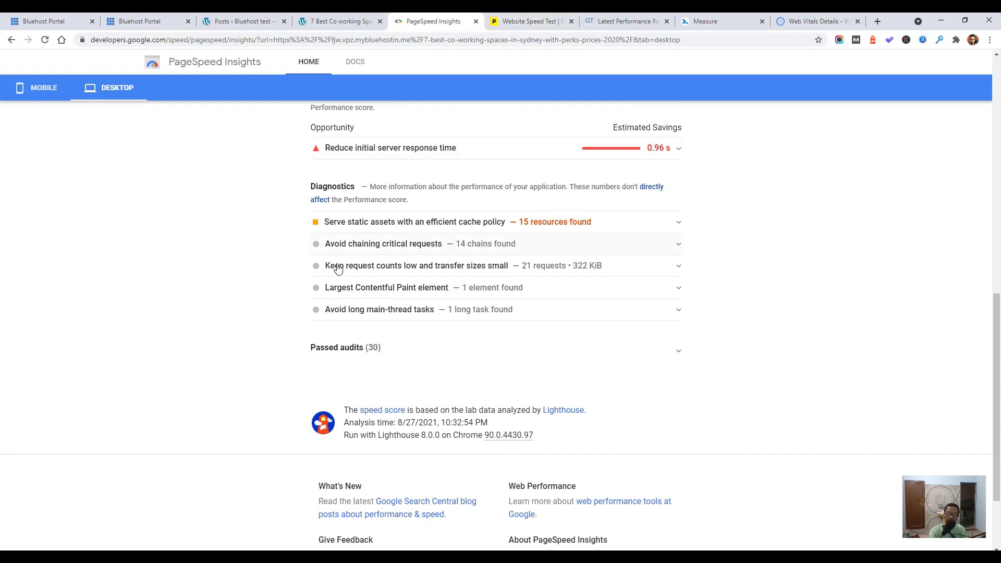
left_click(532, 21)
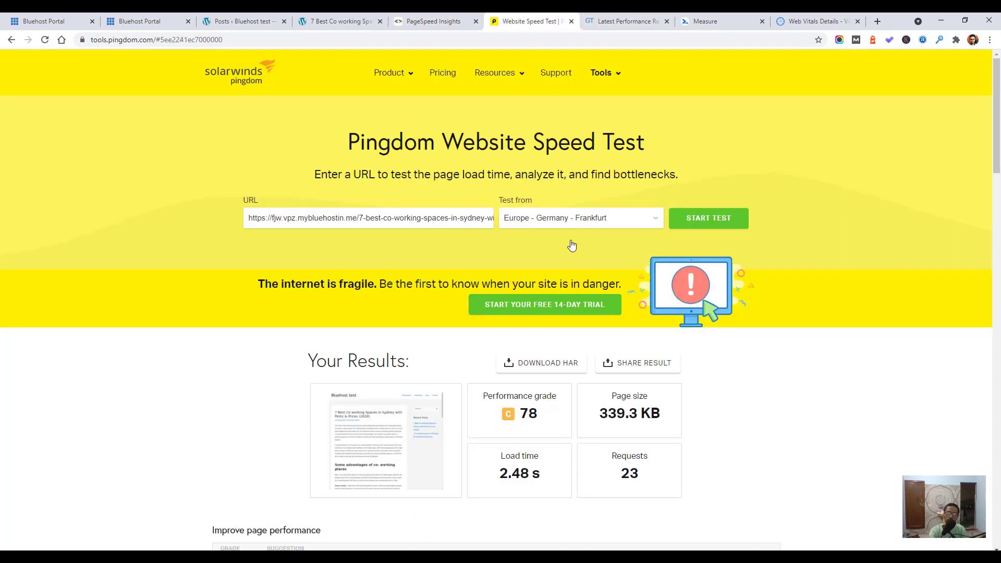
mouse_move(638, 184)
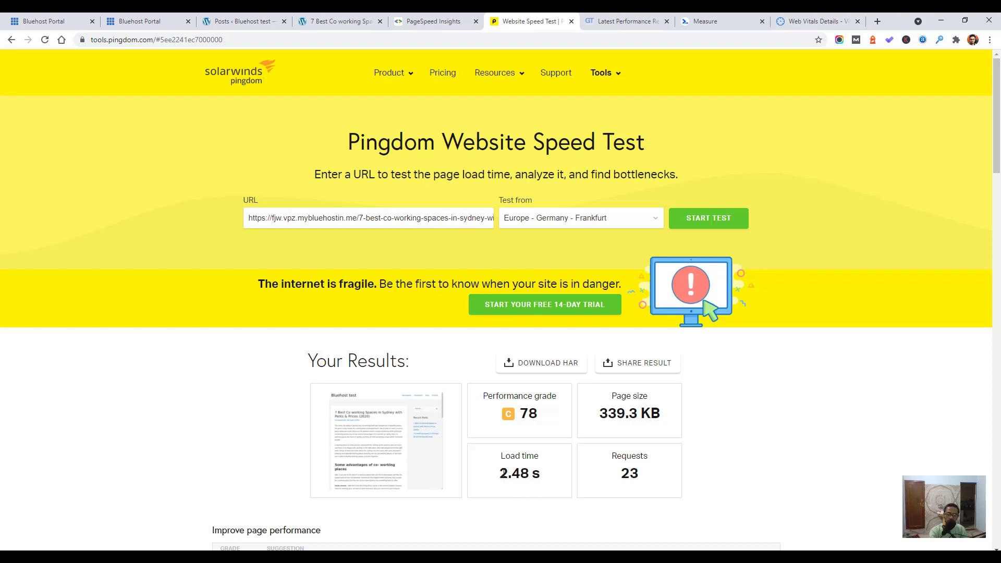
mouse_move(595, 413)
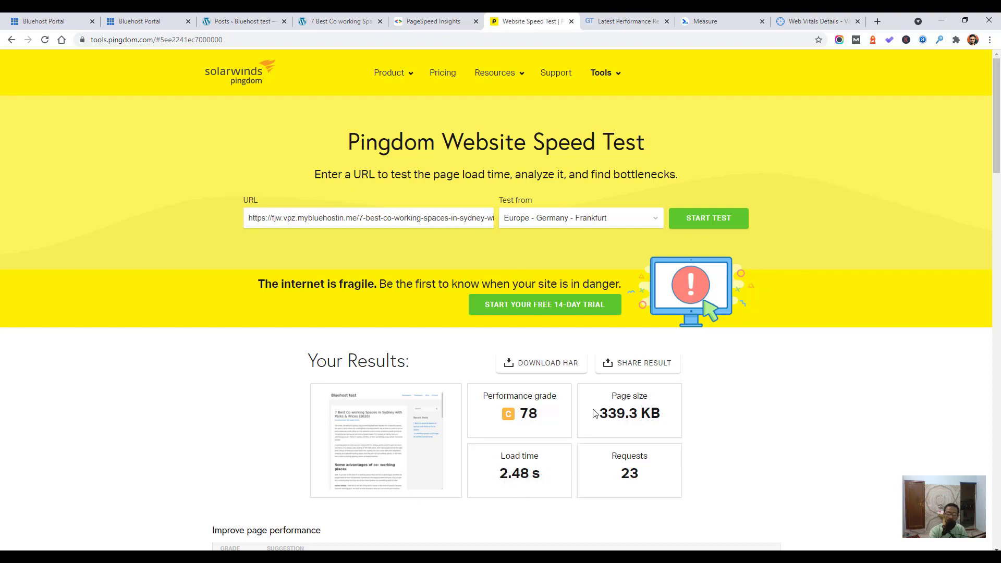
- Highlight Pingdom's request count of 23 alongside grade 78 and 2.48 s load time
double_click(629, 474)
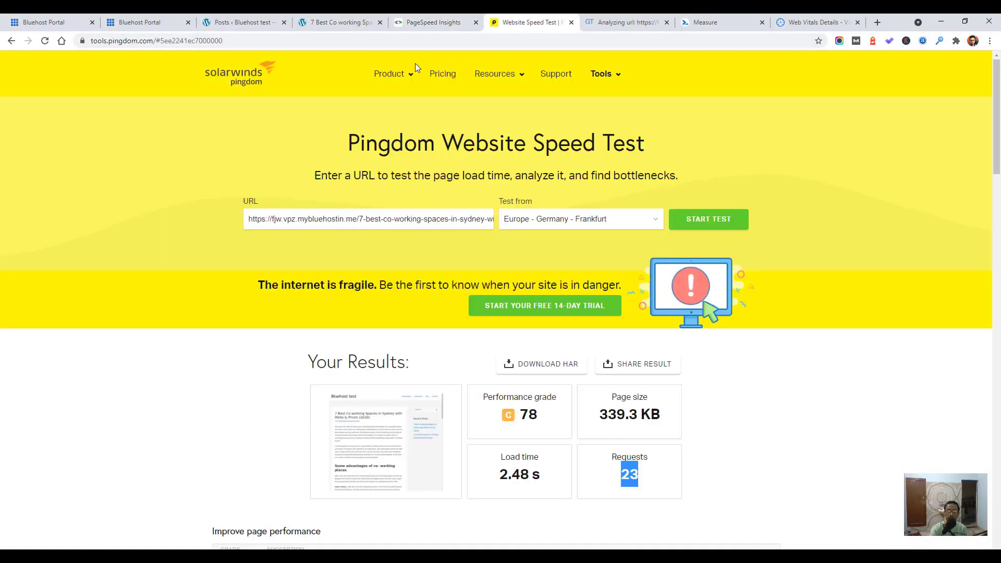
mouse_move(625, 22)
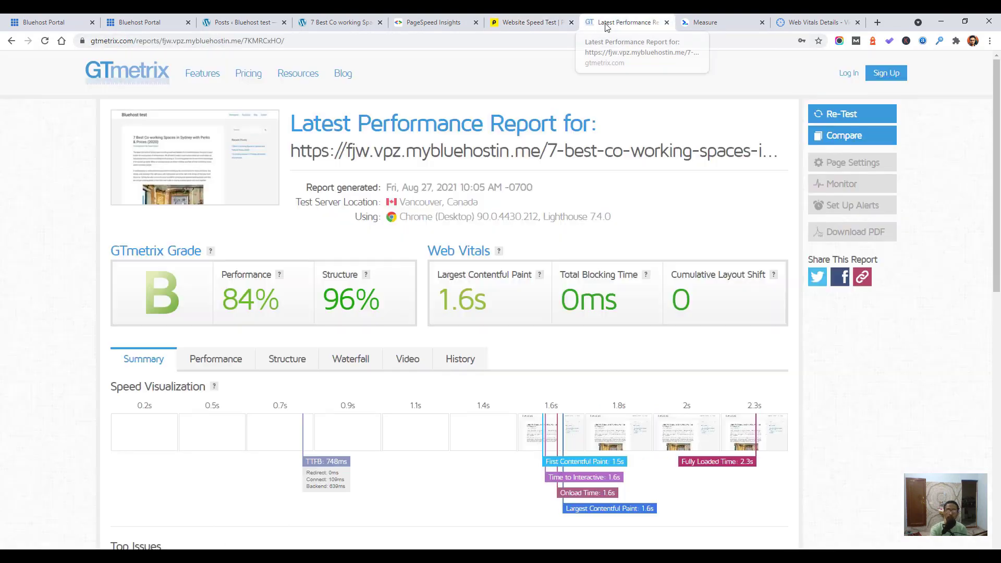
mouse_move(280, 300)
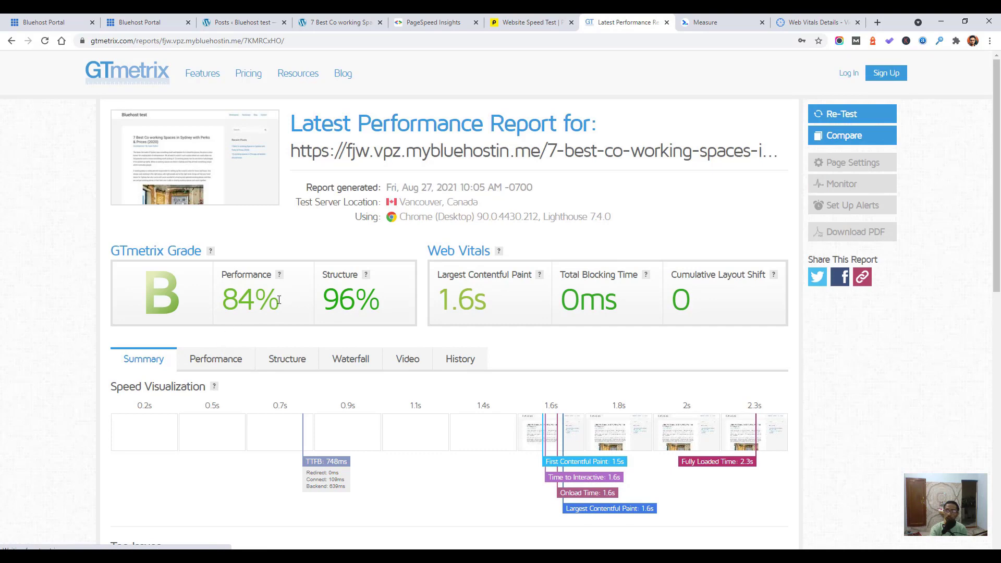
mouse_move(321, 303)
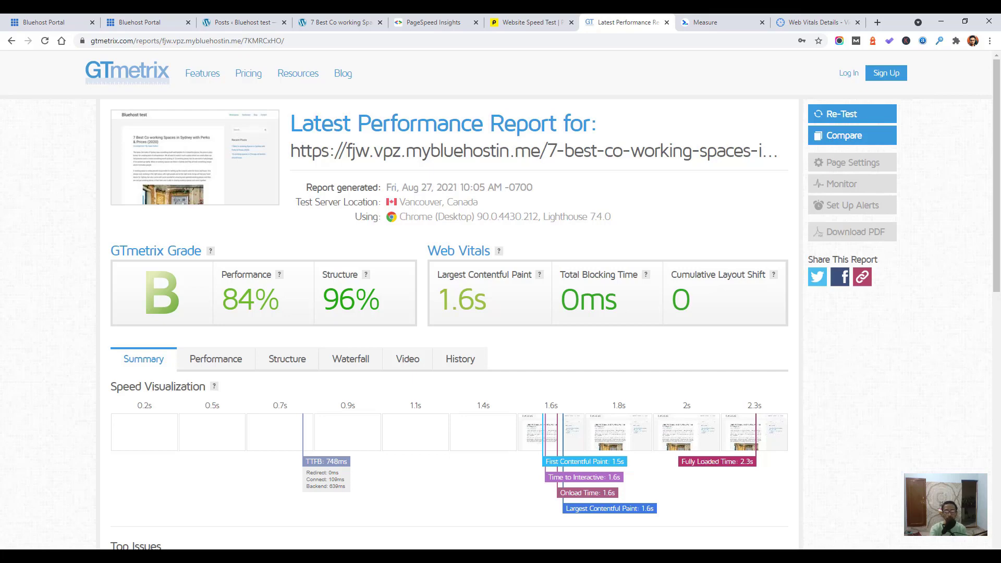
mouse_move(715, 22)
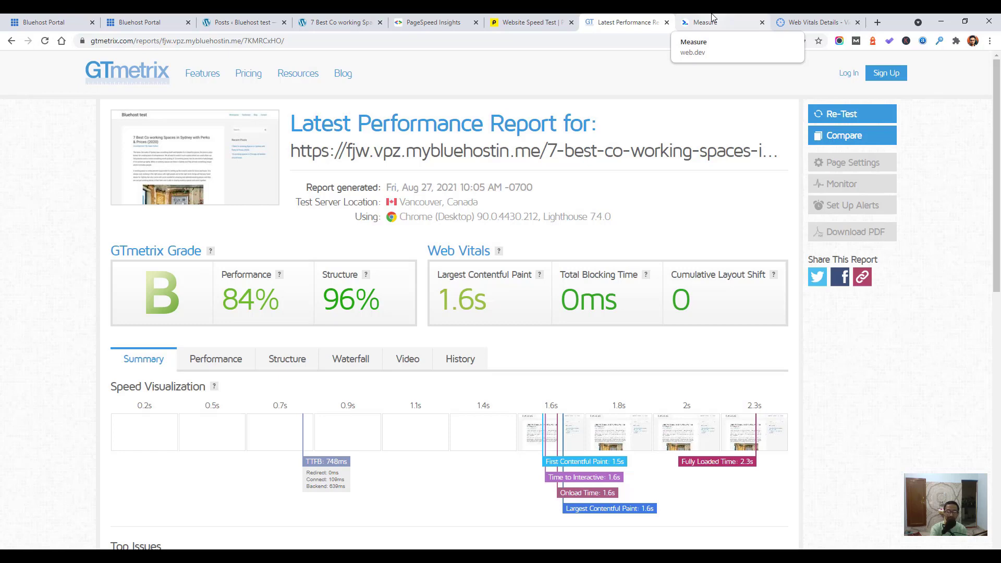
- Bring up web.dev Measure's scores: 95 performance, 100 accessibility, 100 best practices, 93 SEO
left_click(716, 22)
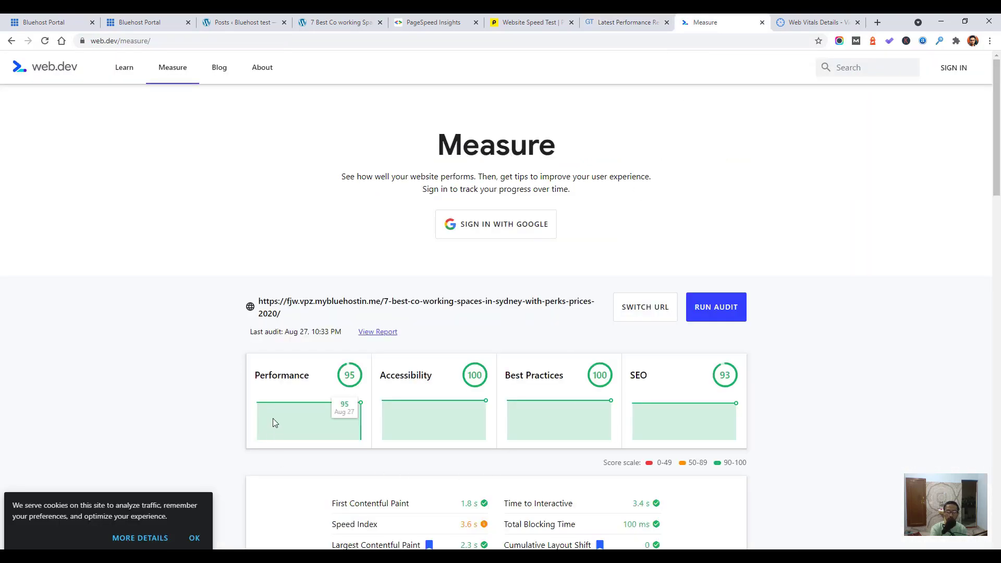
mouse_move(354, 385)
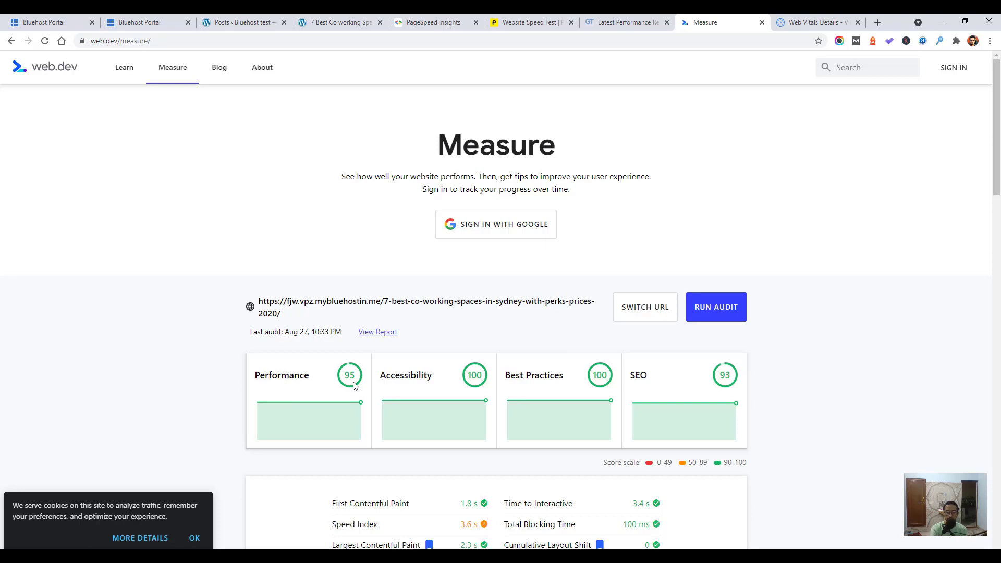
mouse_move(470, 382)
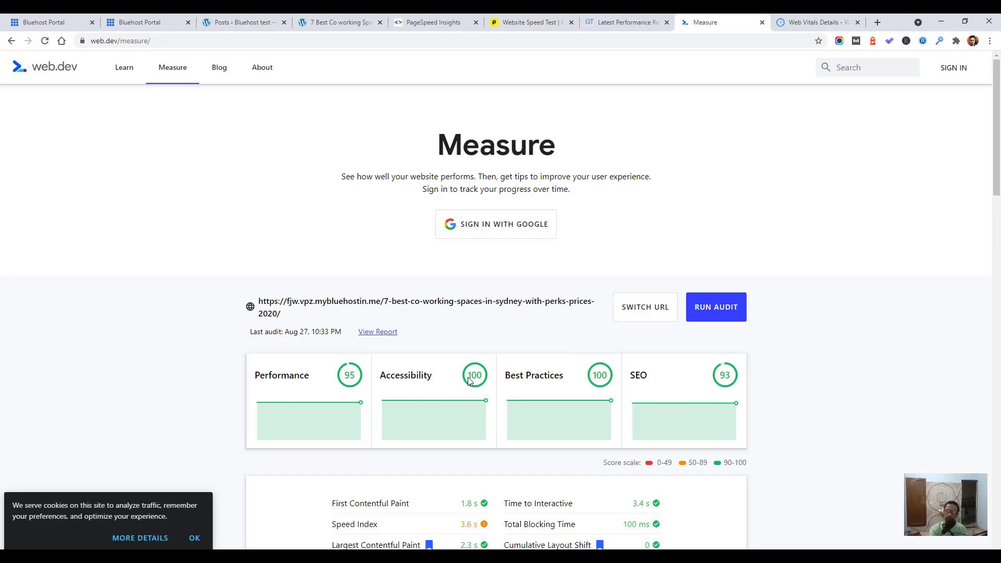
mouse_move(568, 382)
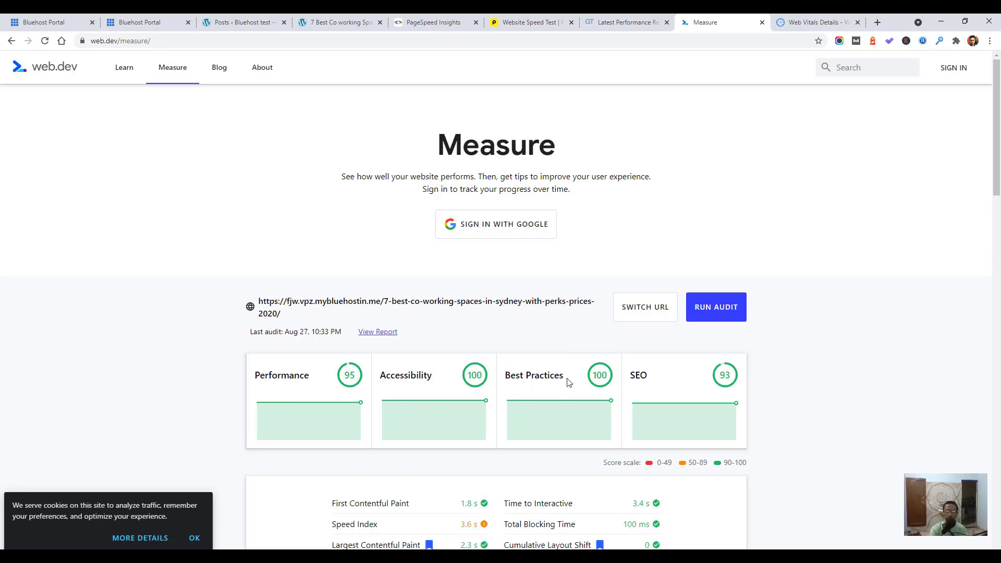
mouse_move(474, 376)
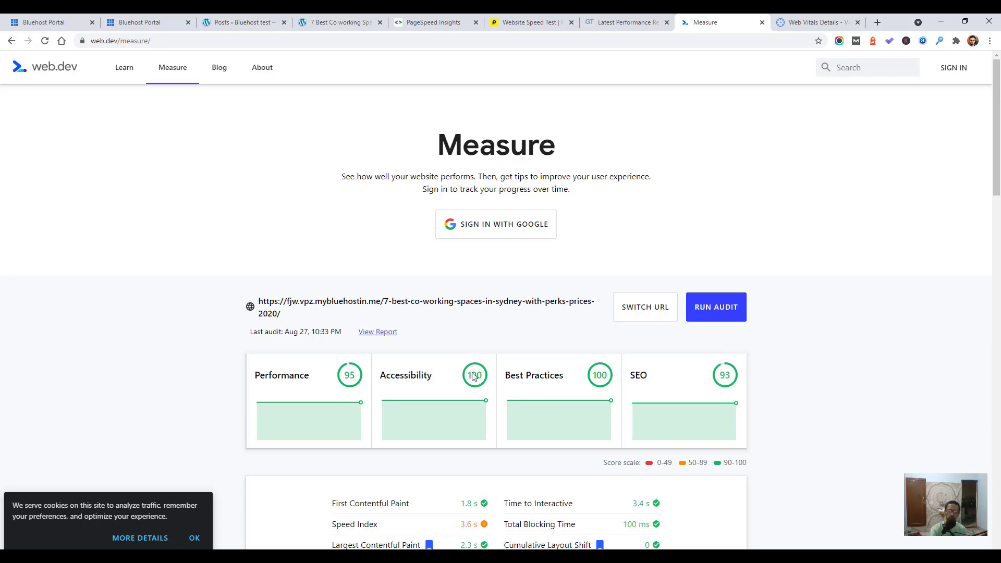
mouse_move(573, 368)
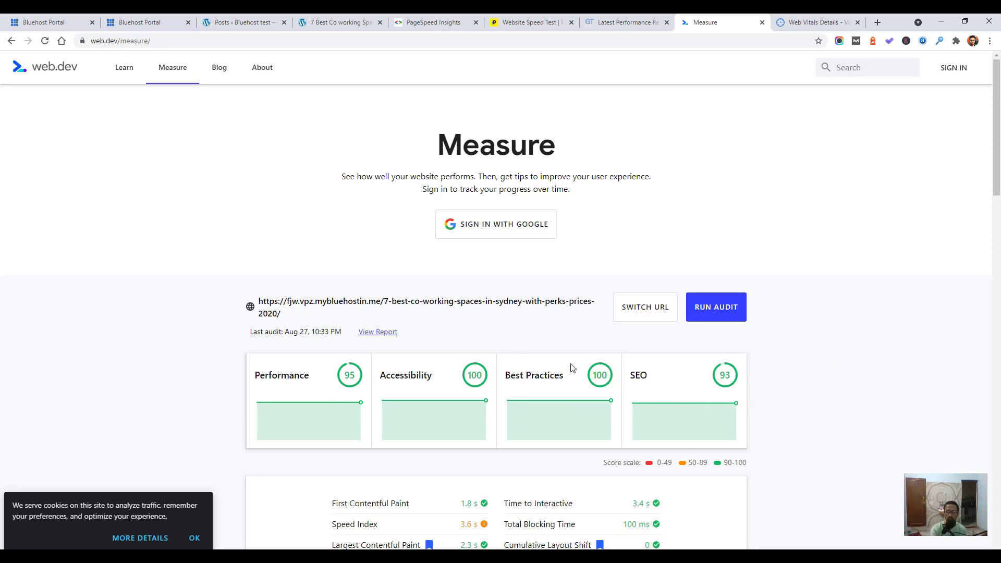
- Bring up WebPageTest's Web Vitals result with 2914 ms LCP and its request waterfall
left_click(818, 22)
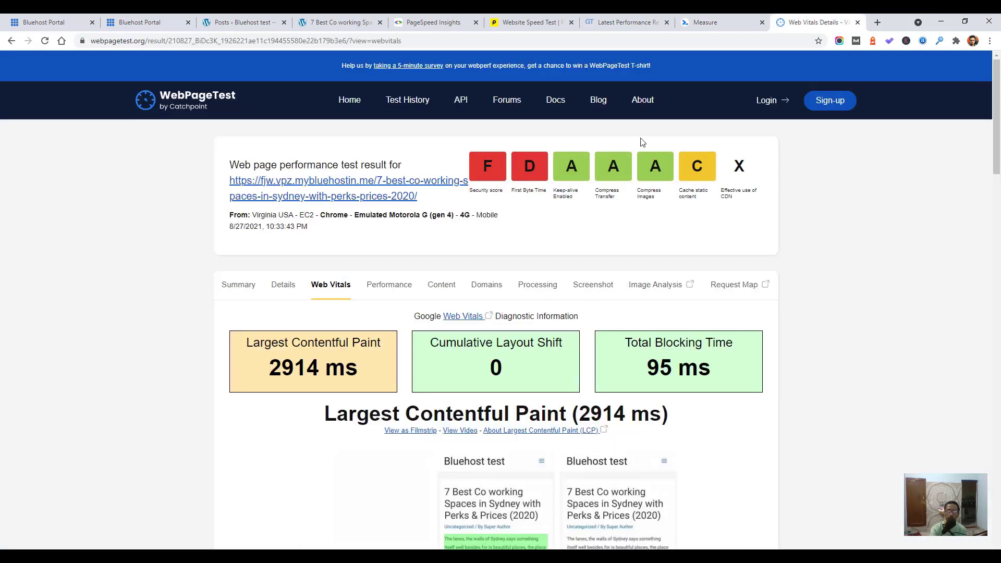
mouse_move(271, 95)
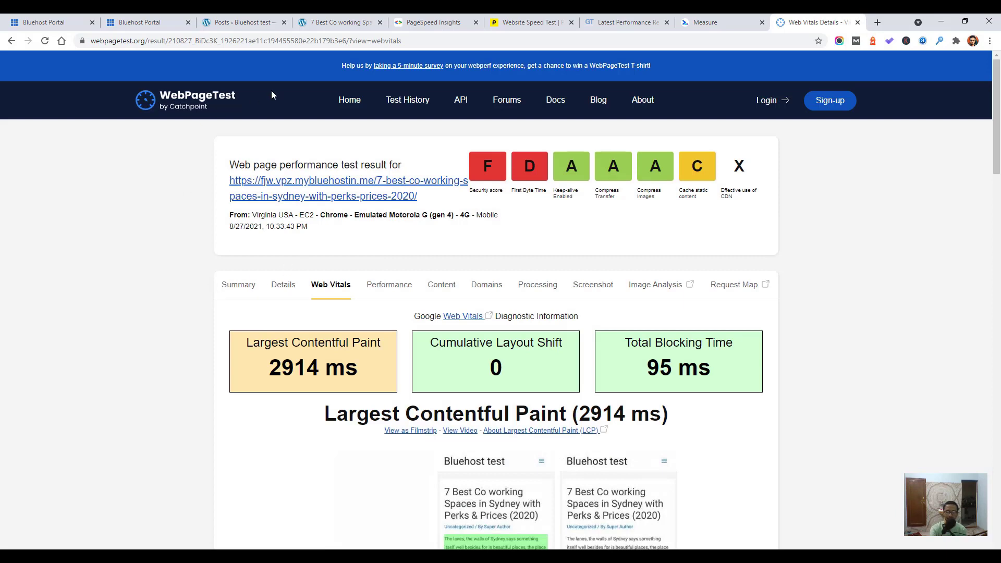
mouse_move(429, 154)
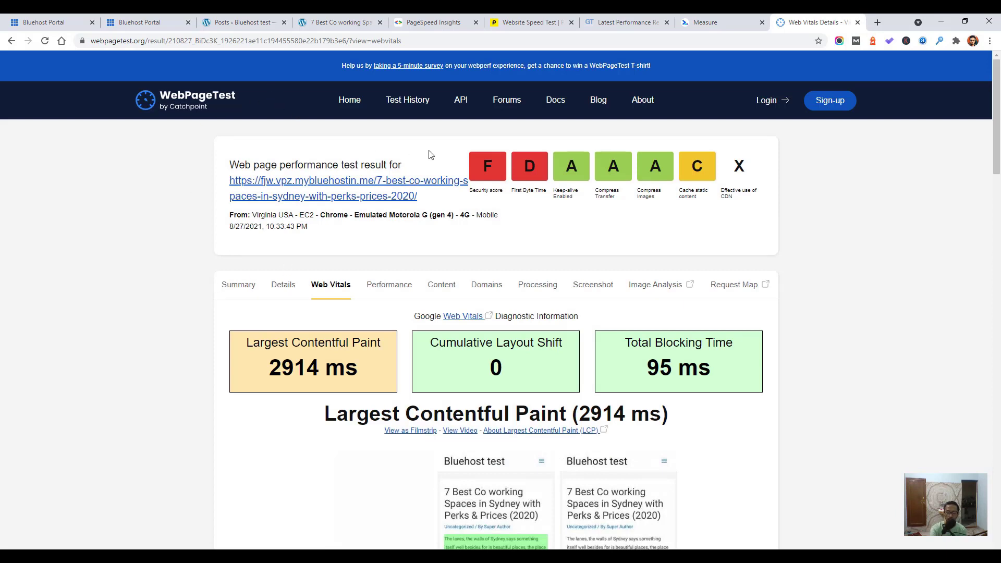
mouse_move(527, 256)
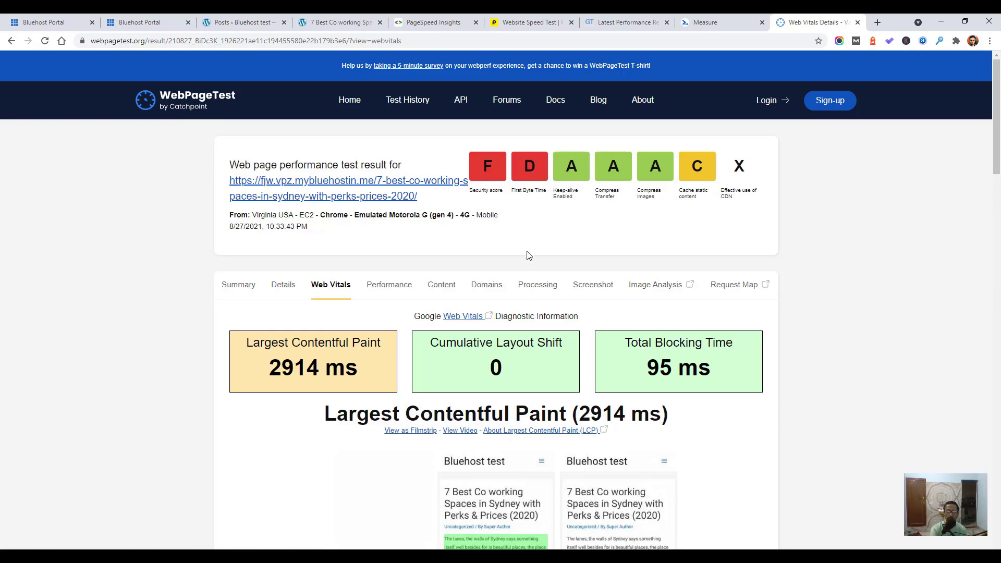
scroll("down", 3)
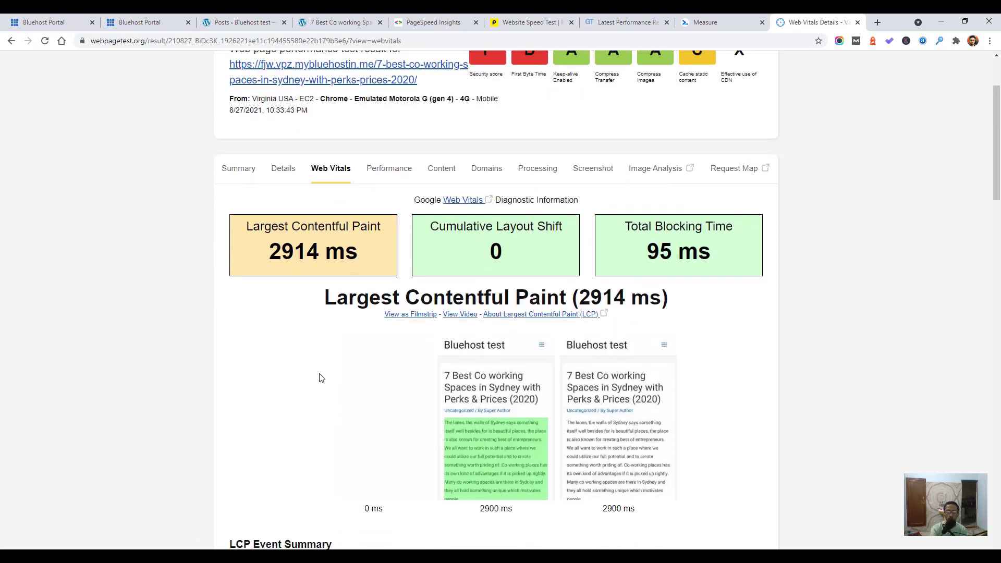
scroll("down", 3)
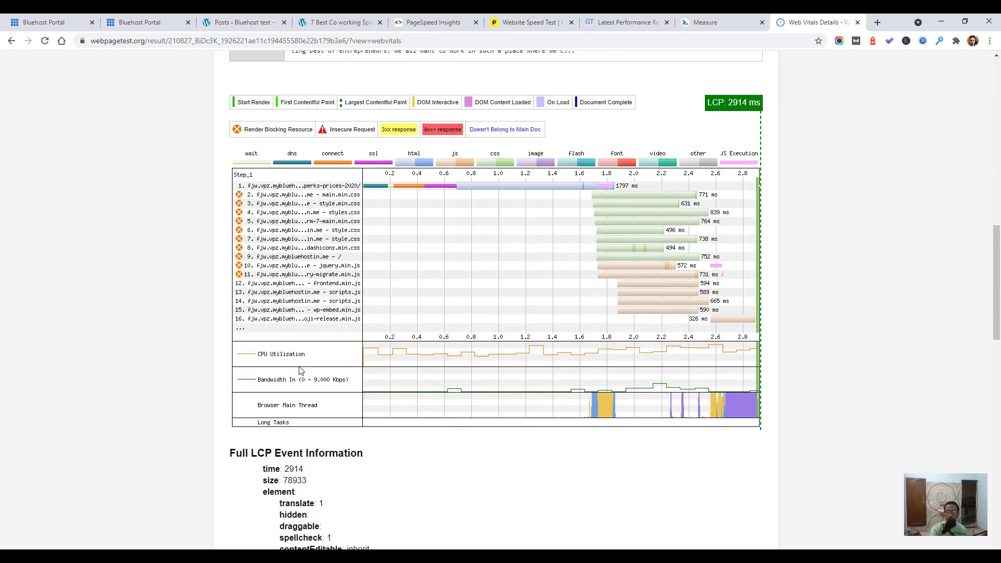